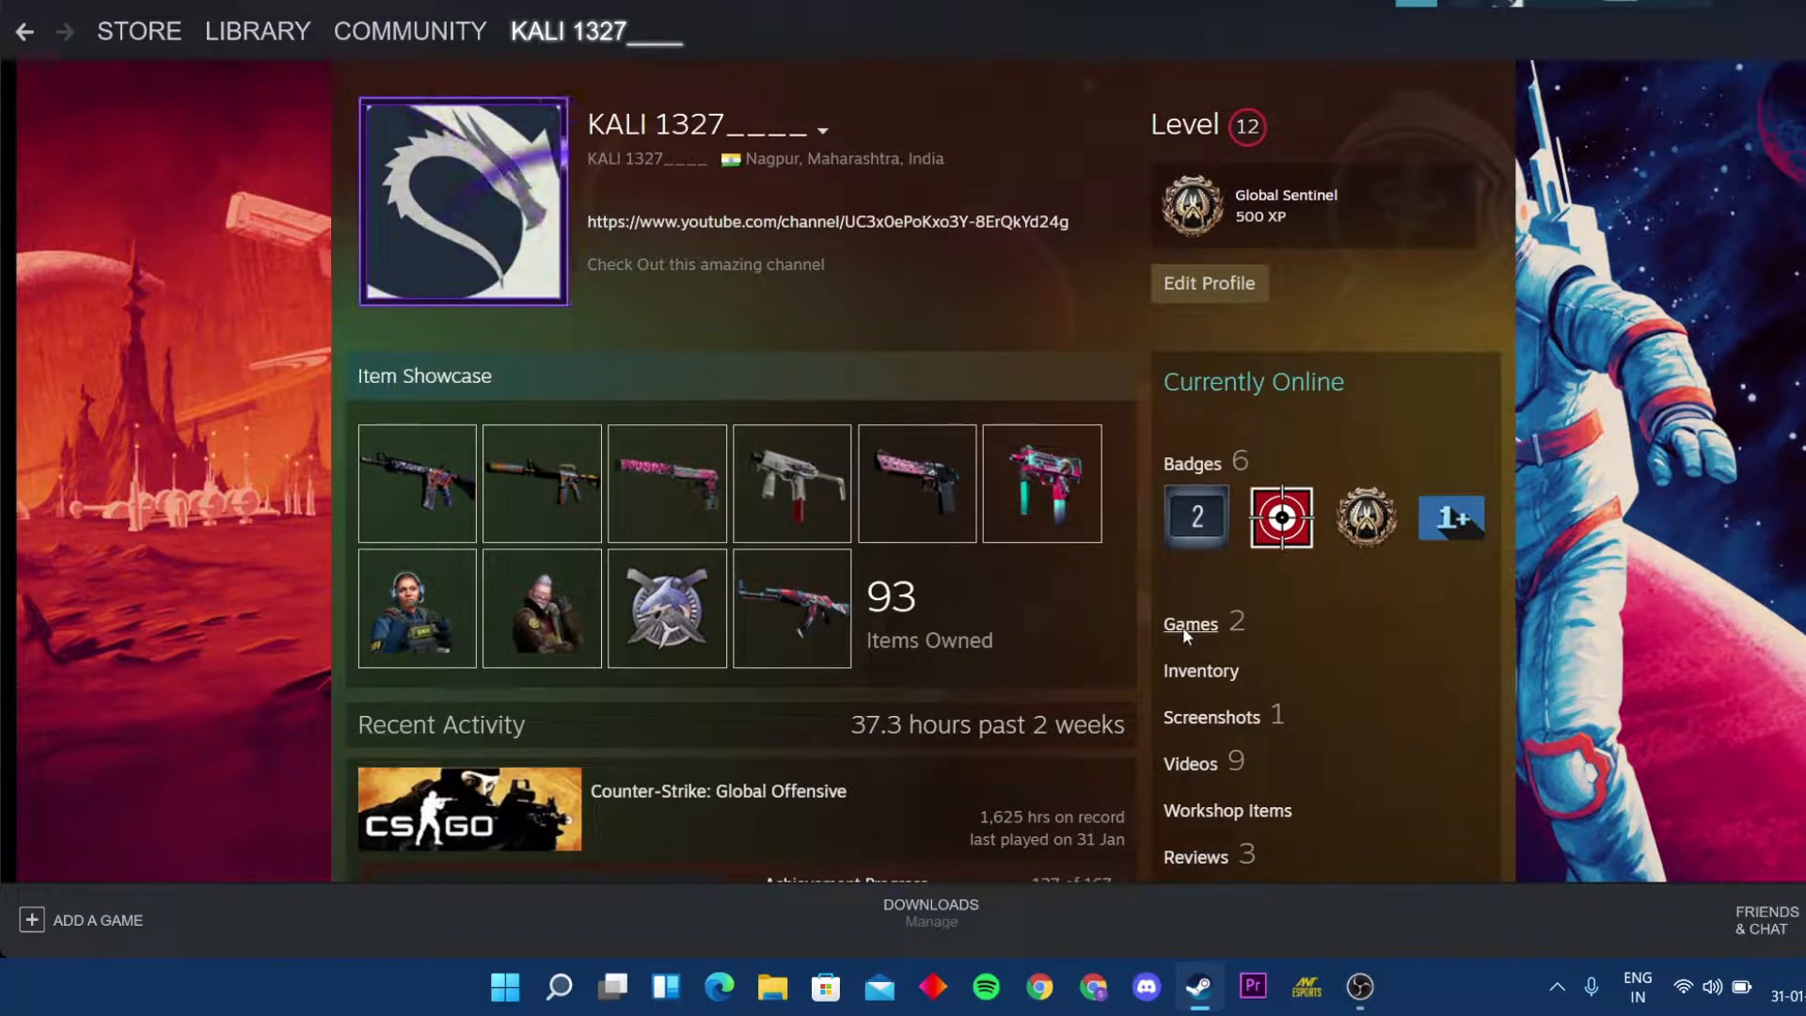
Go to the Counter-Strike: Global Offensive personal game data page from the profile's Games list
click(1189, 623)
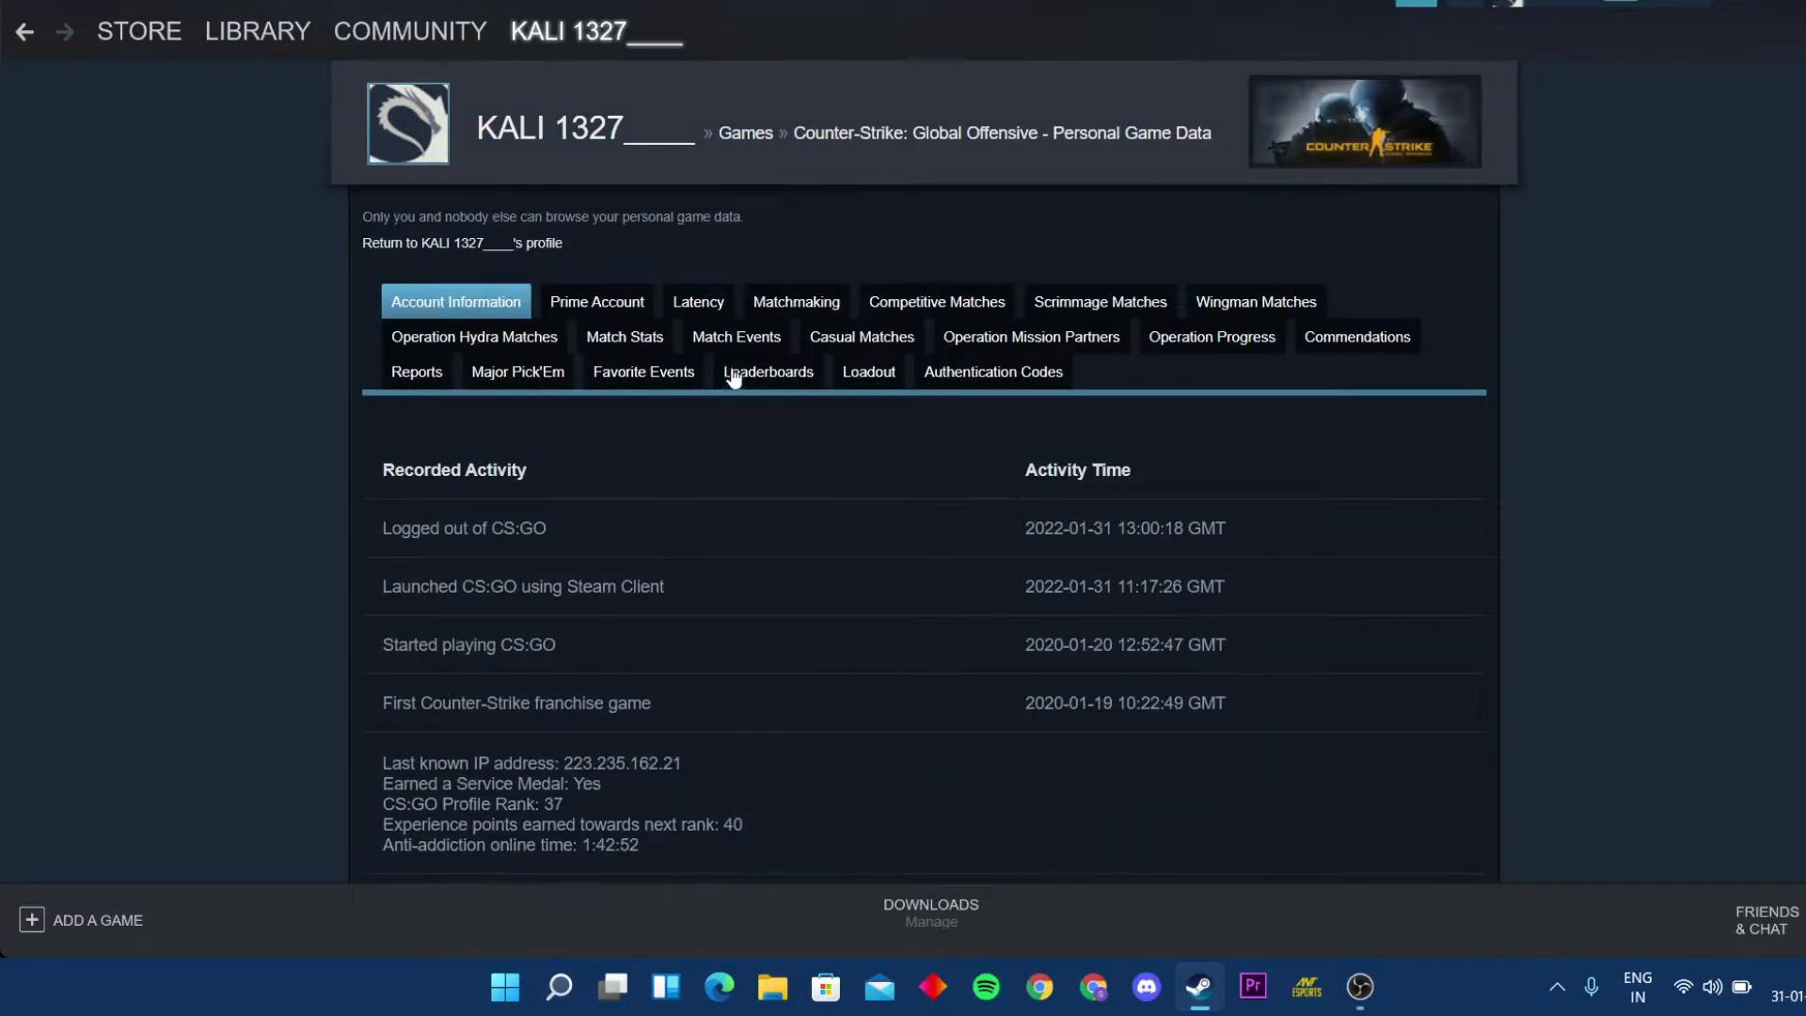
mouse_move(965, 305)
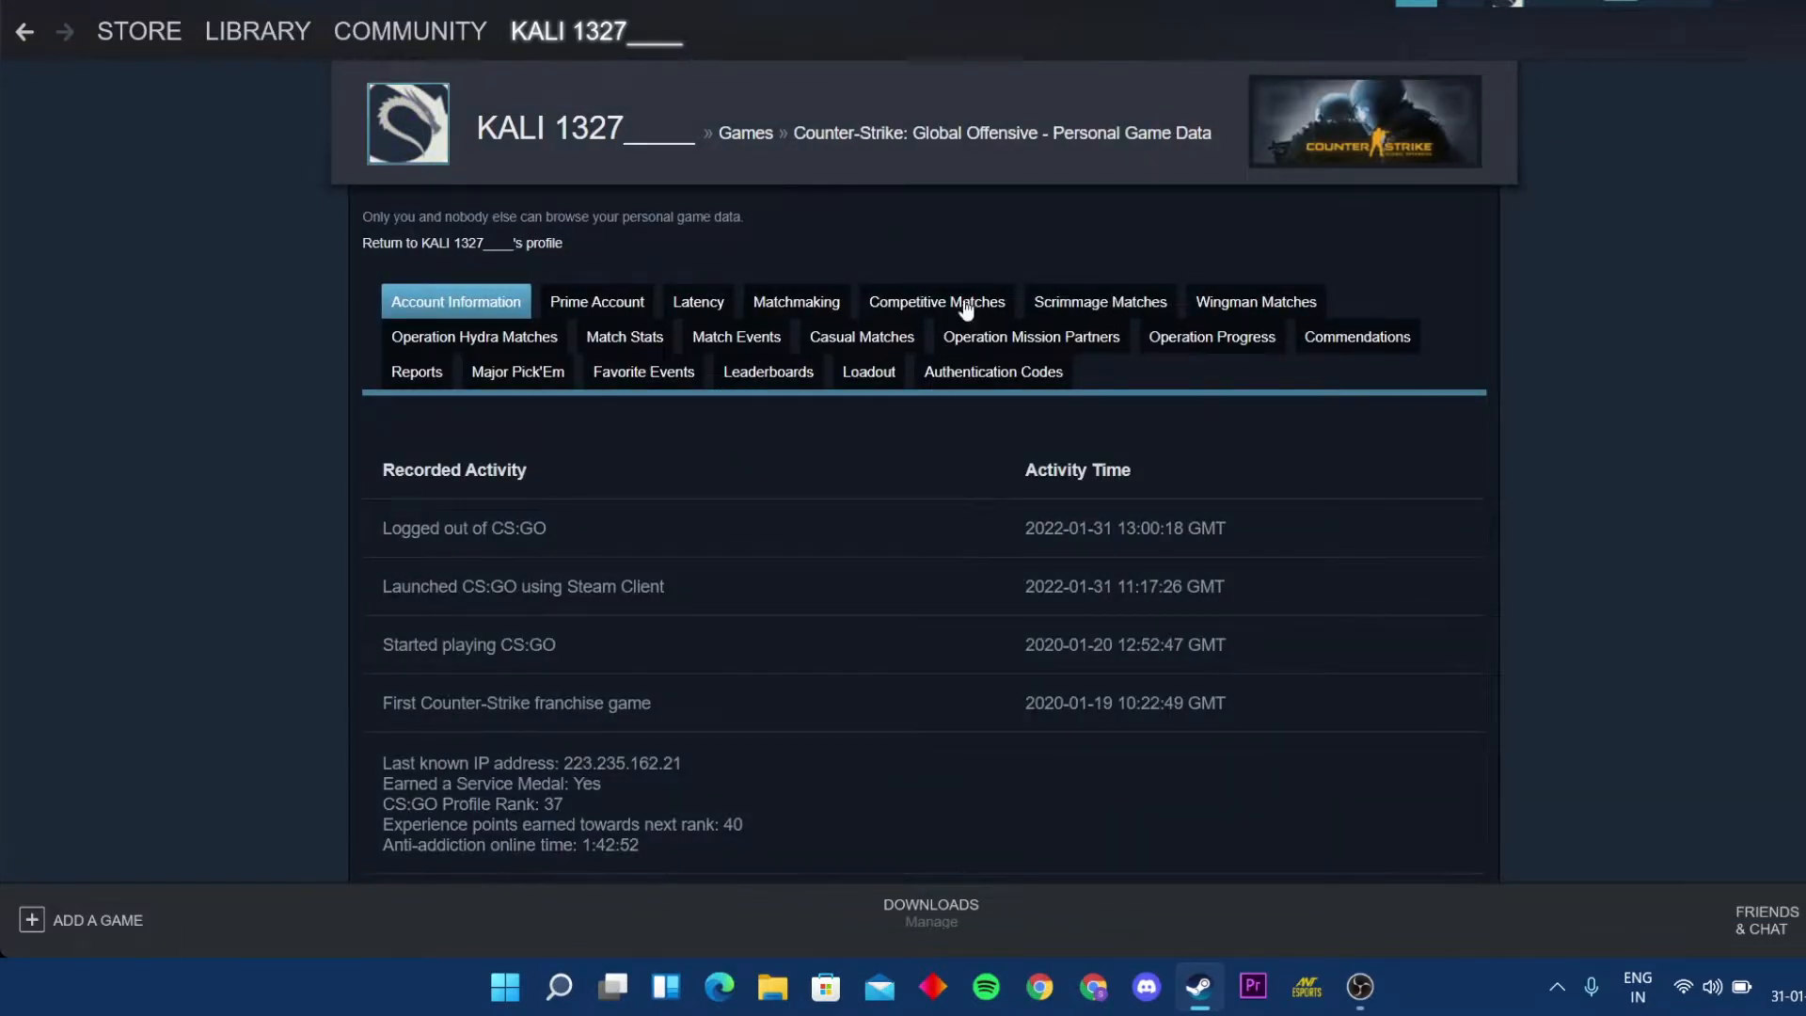
Start the GOTV replay download for the Wingman Ravine match in the Wingman Matches history
click(1256, 301)
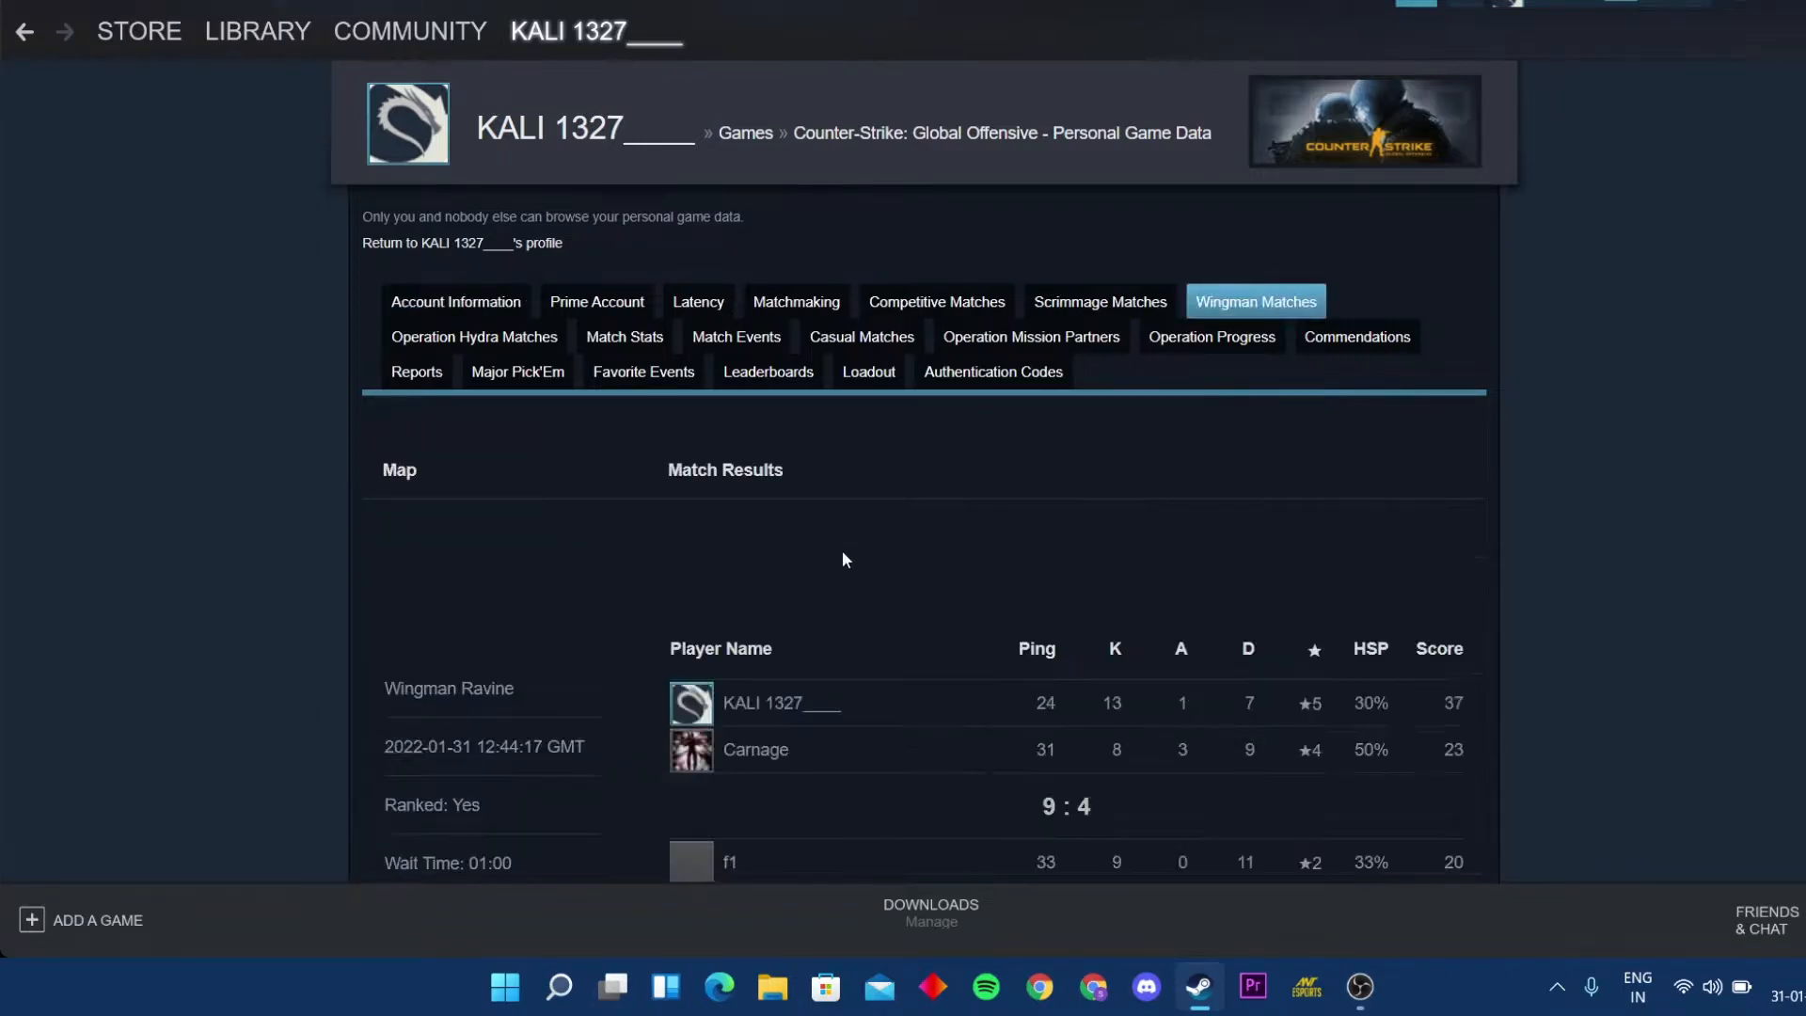
scroll(down, 3)
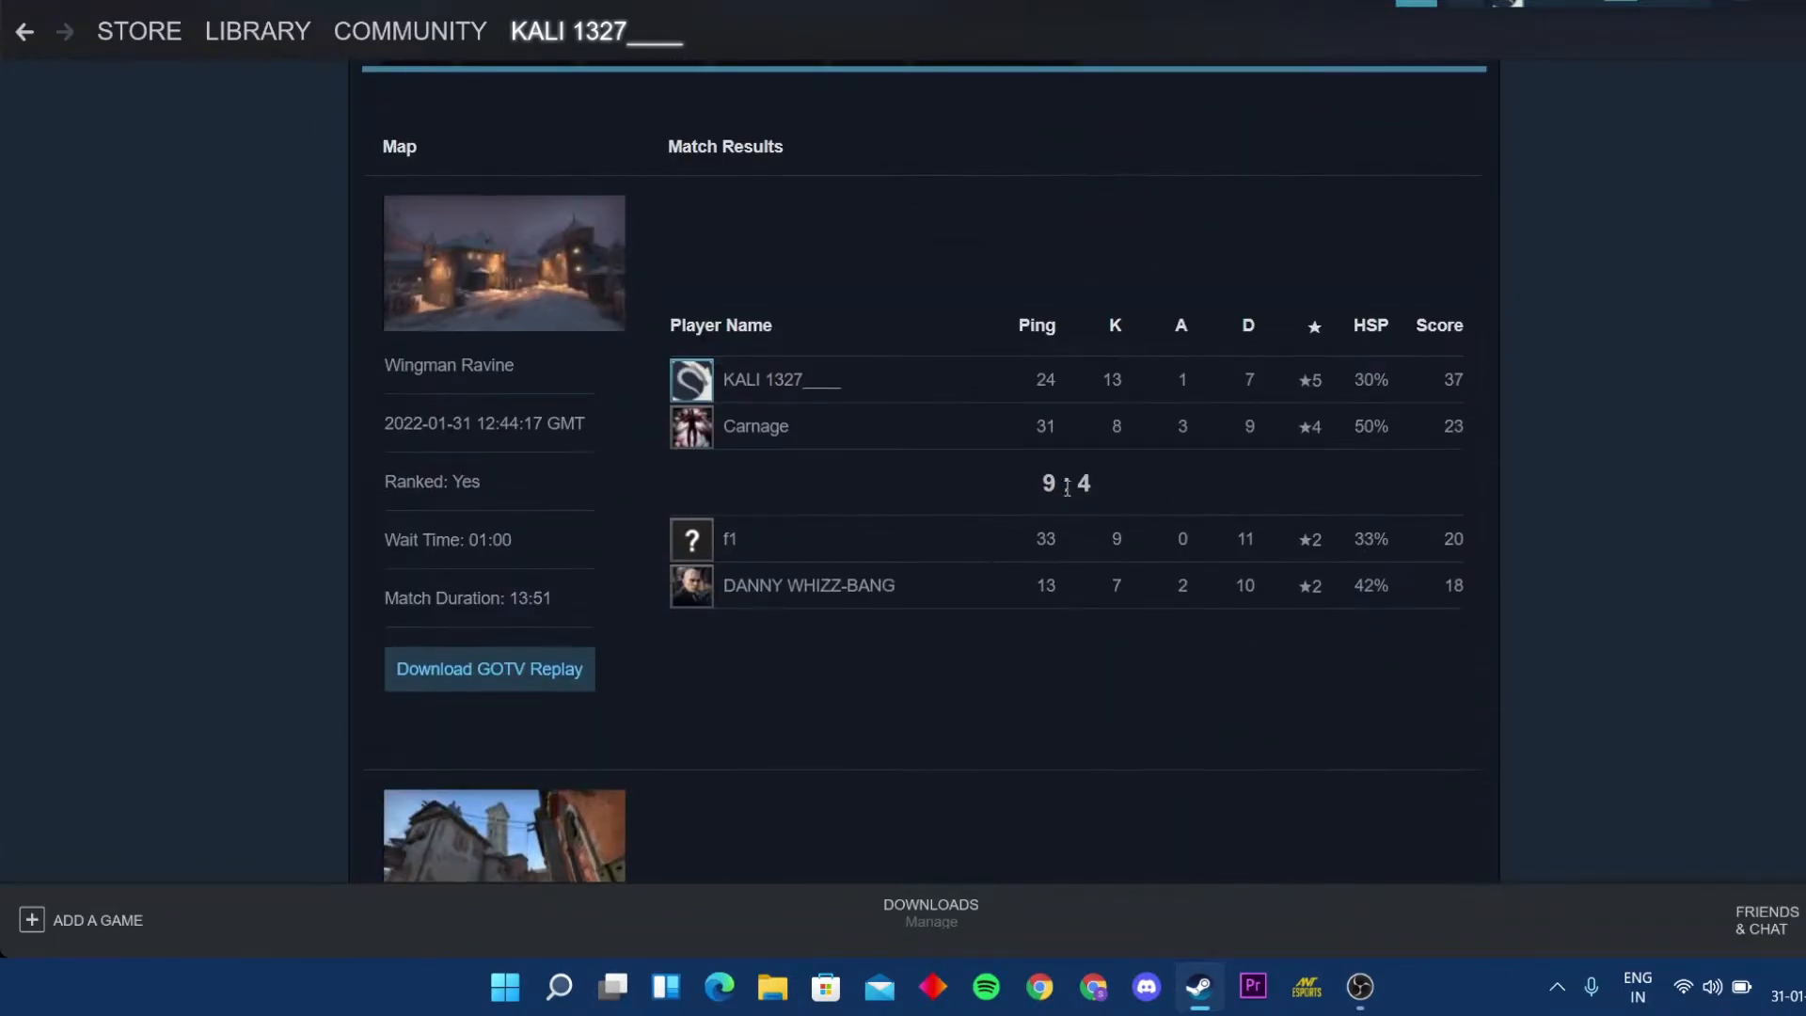
mouse_move(553, 669)
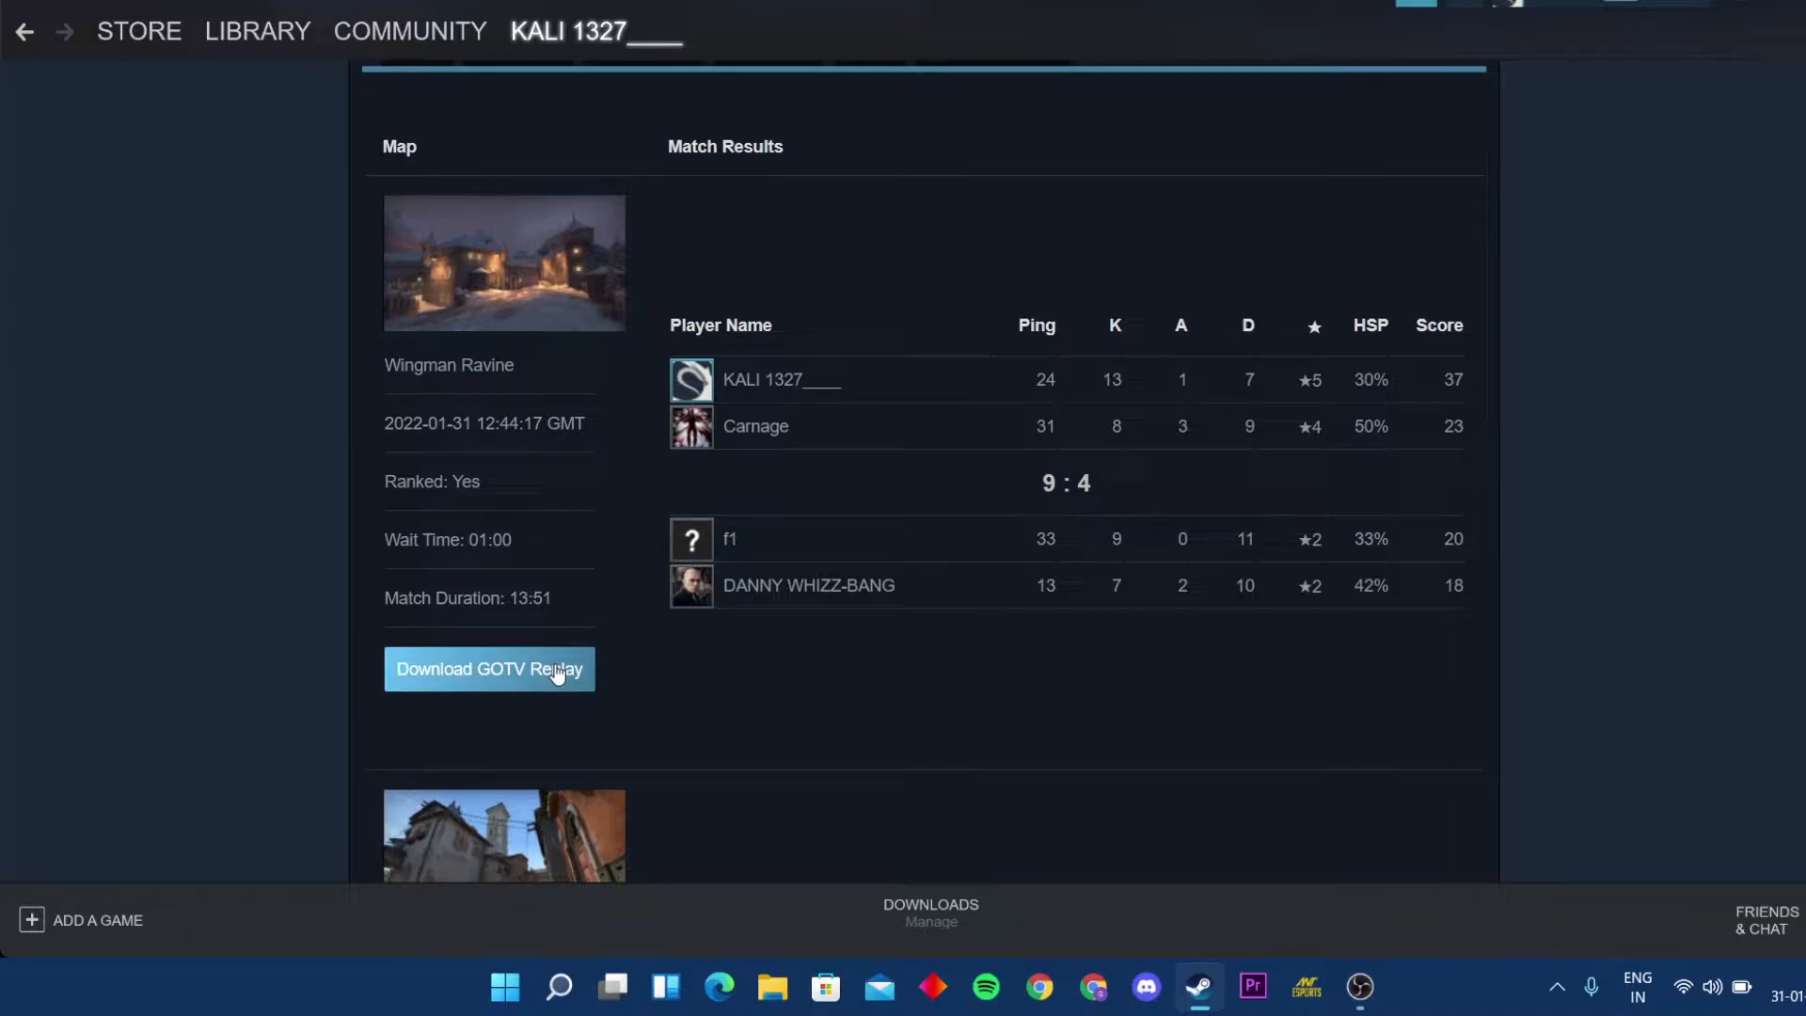
click(487, 669)
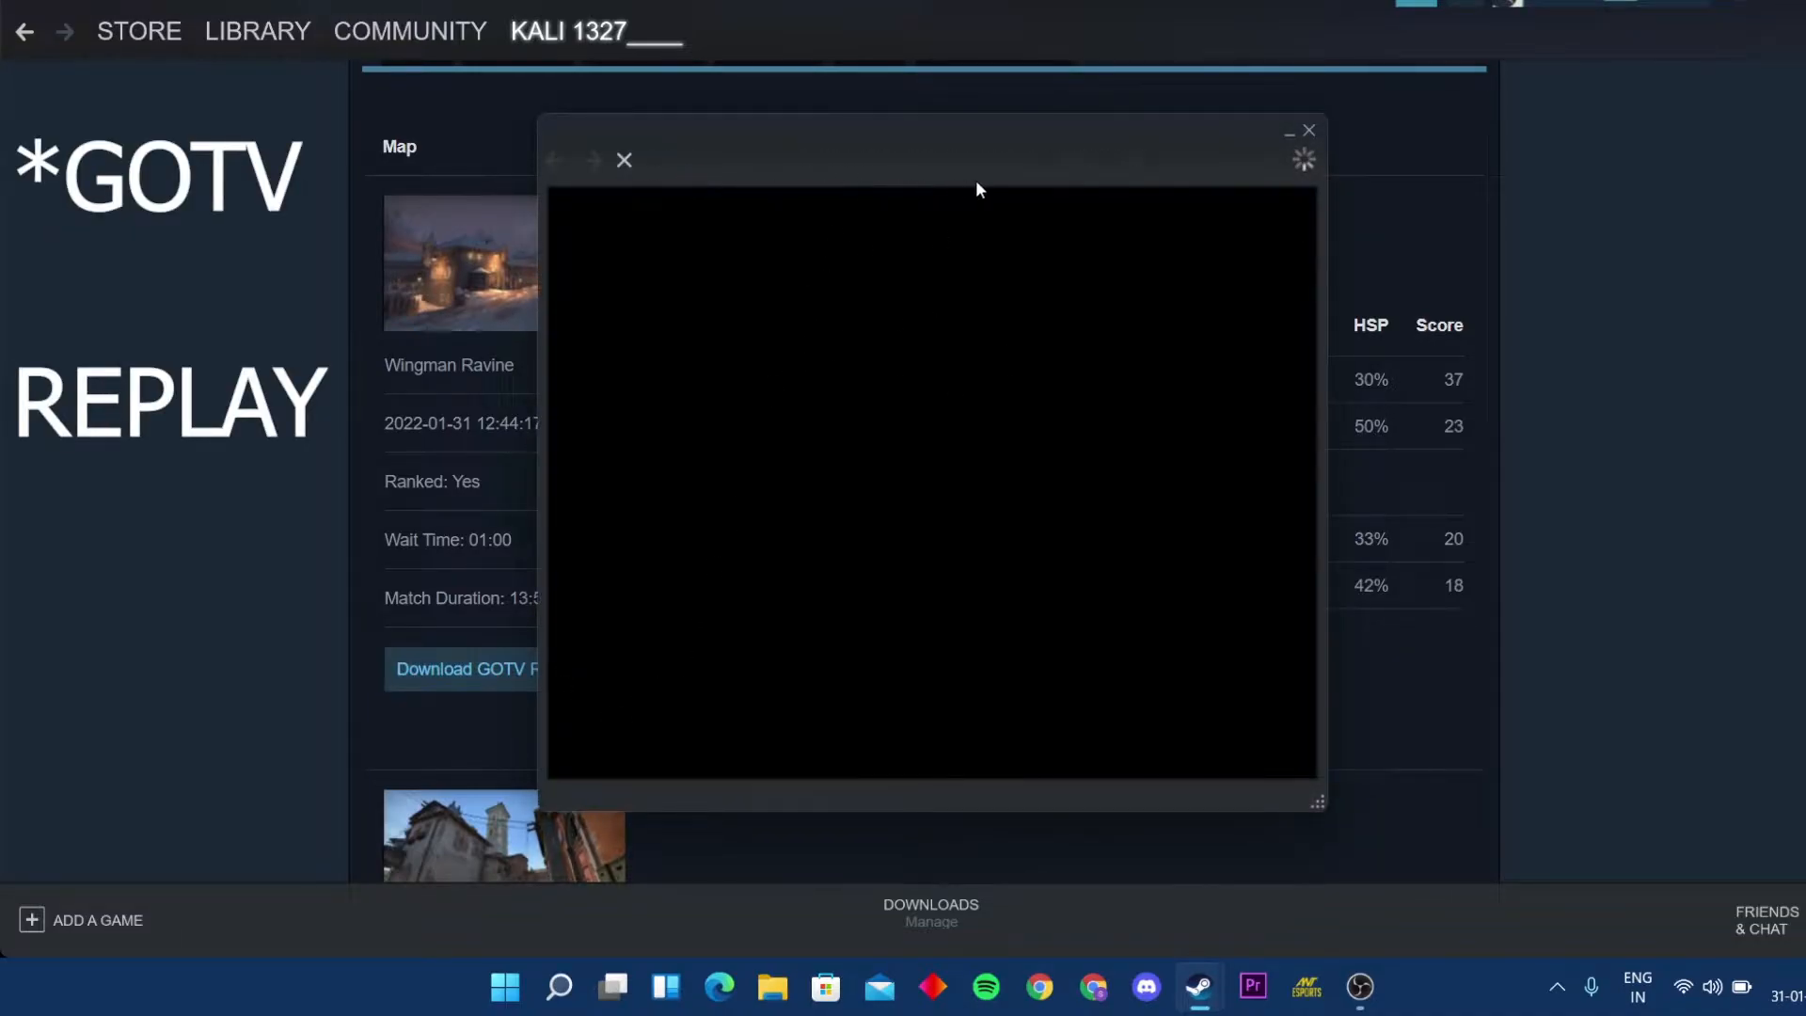
Save the .dem.bz2 replay archive into the Downloads folder
click(462, 669)
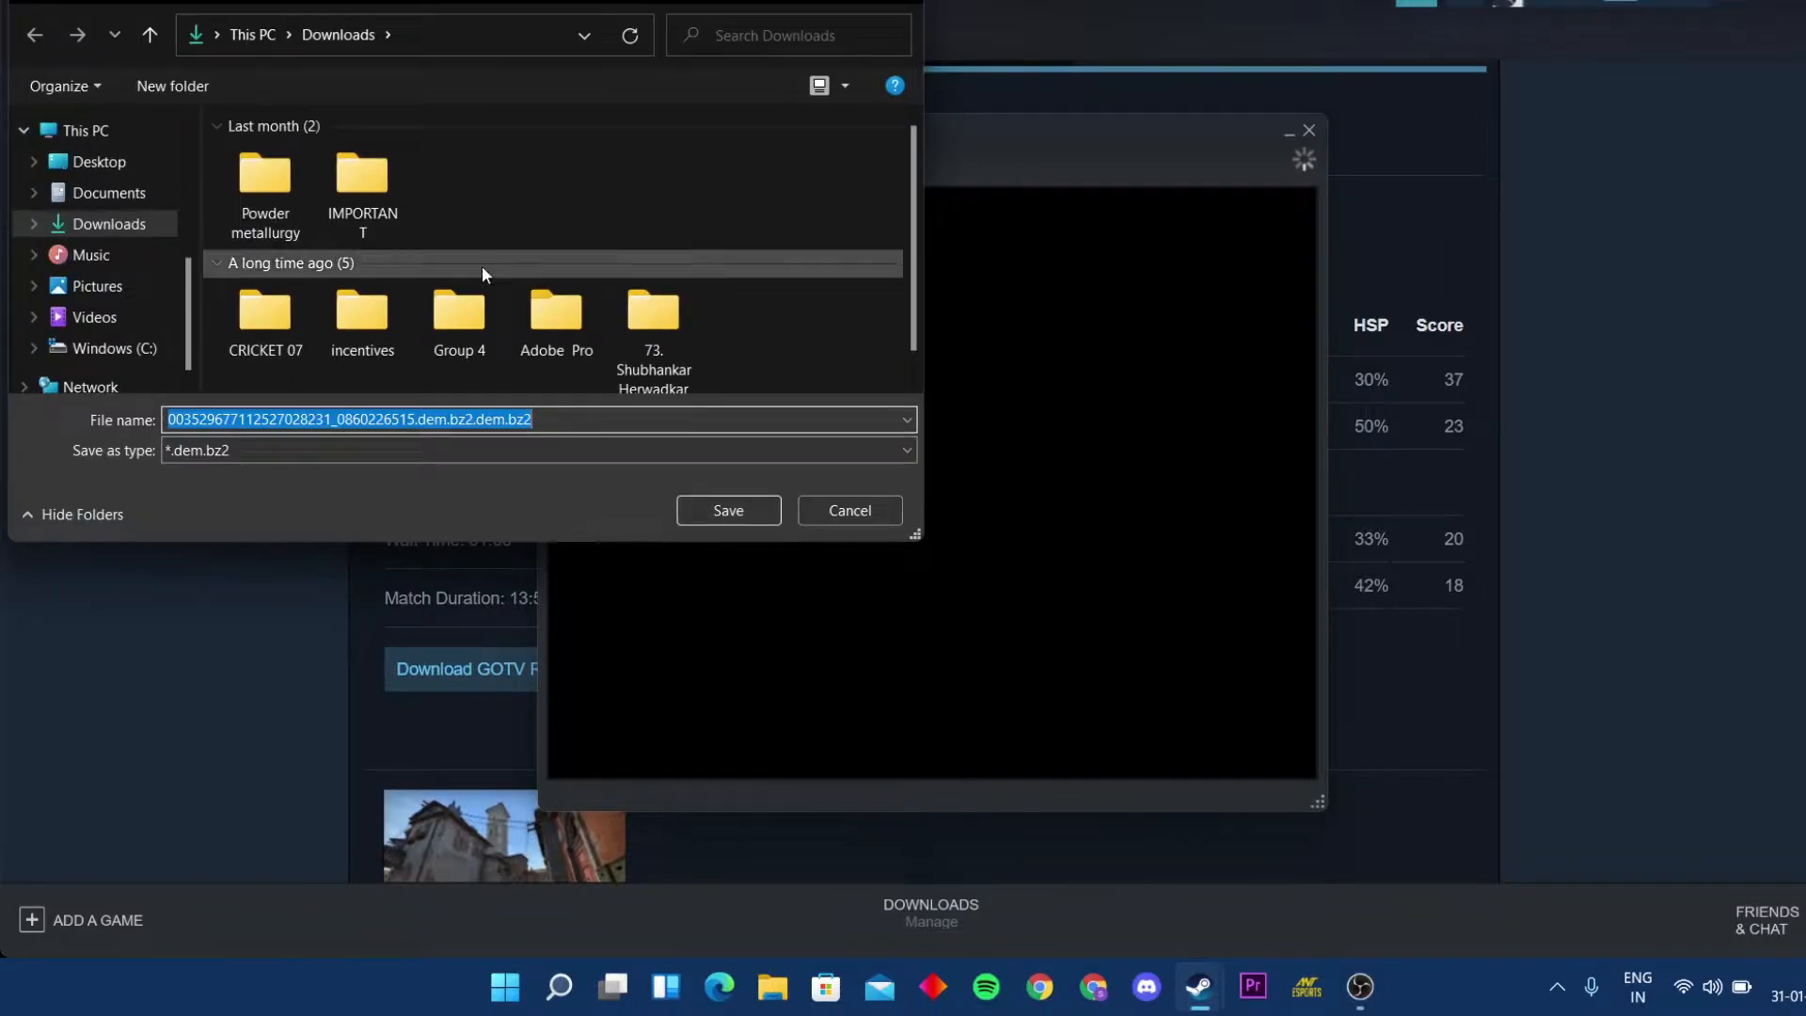
mouse_move(223, 338)
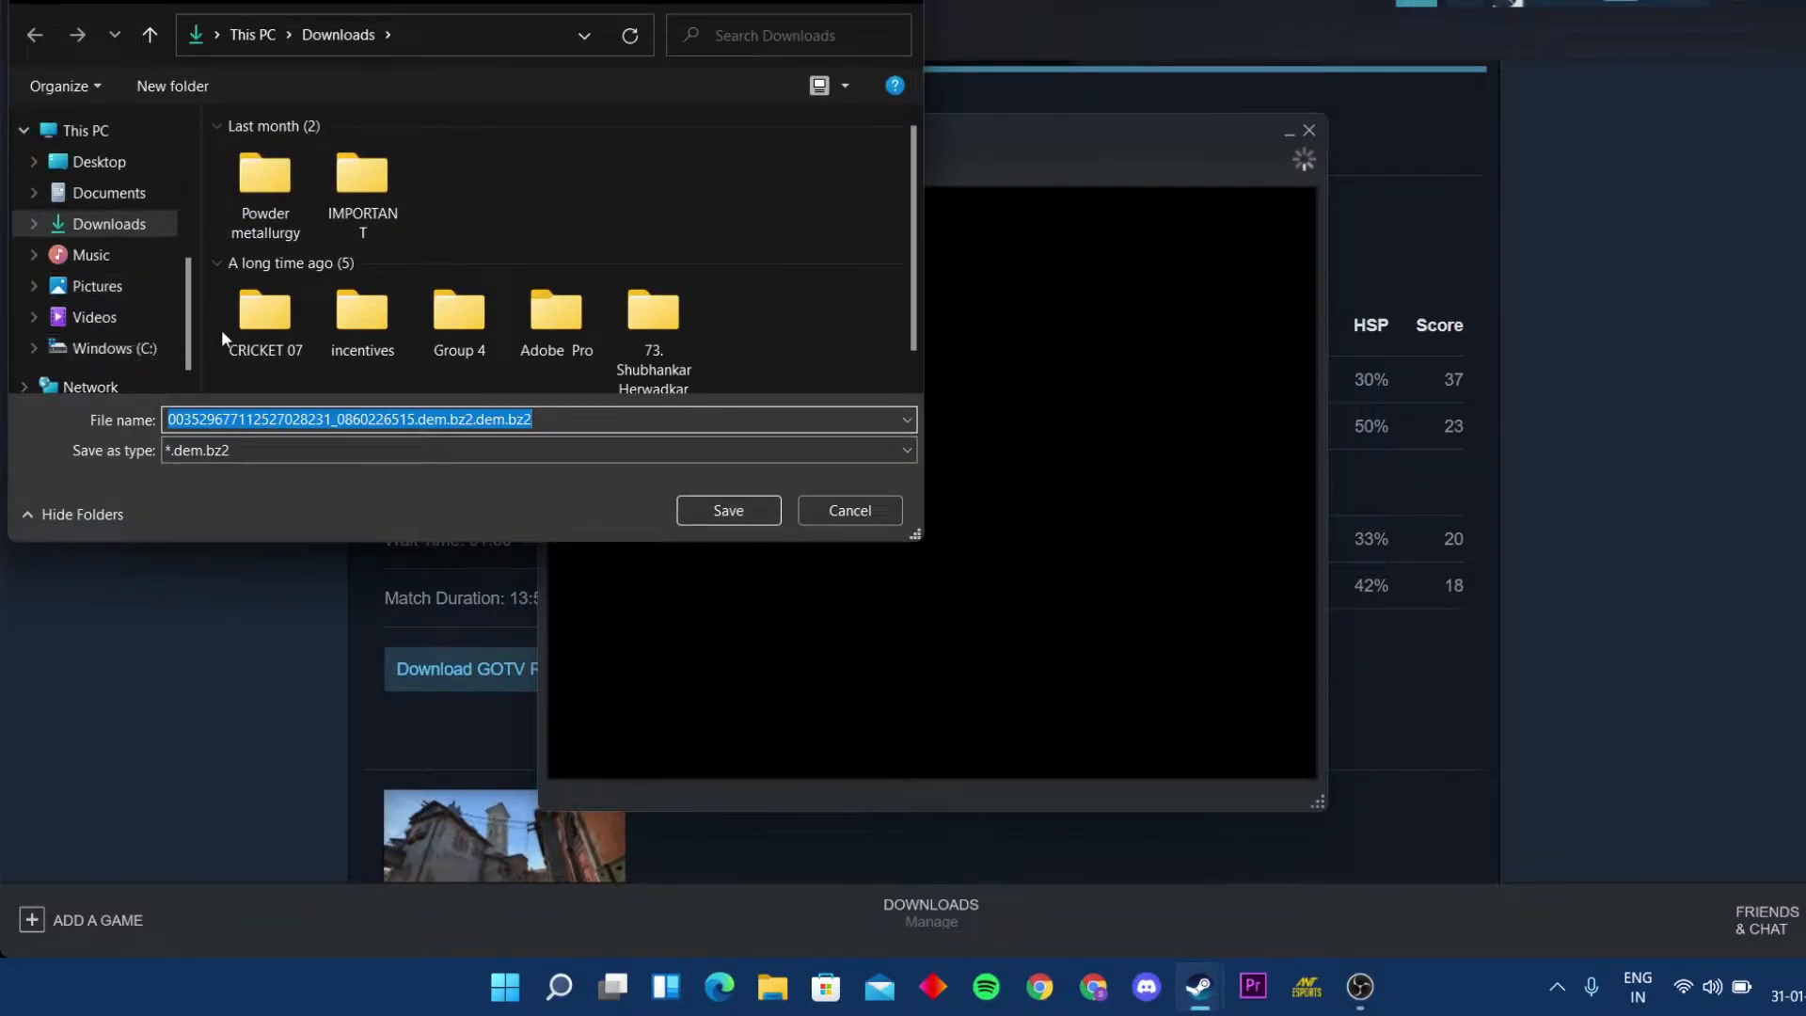
click(109, 224)
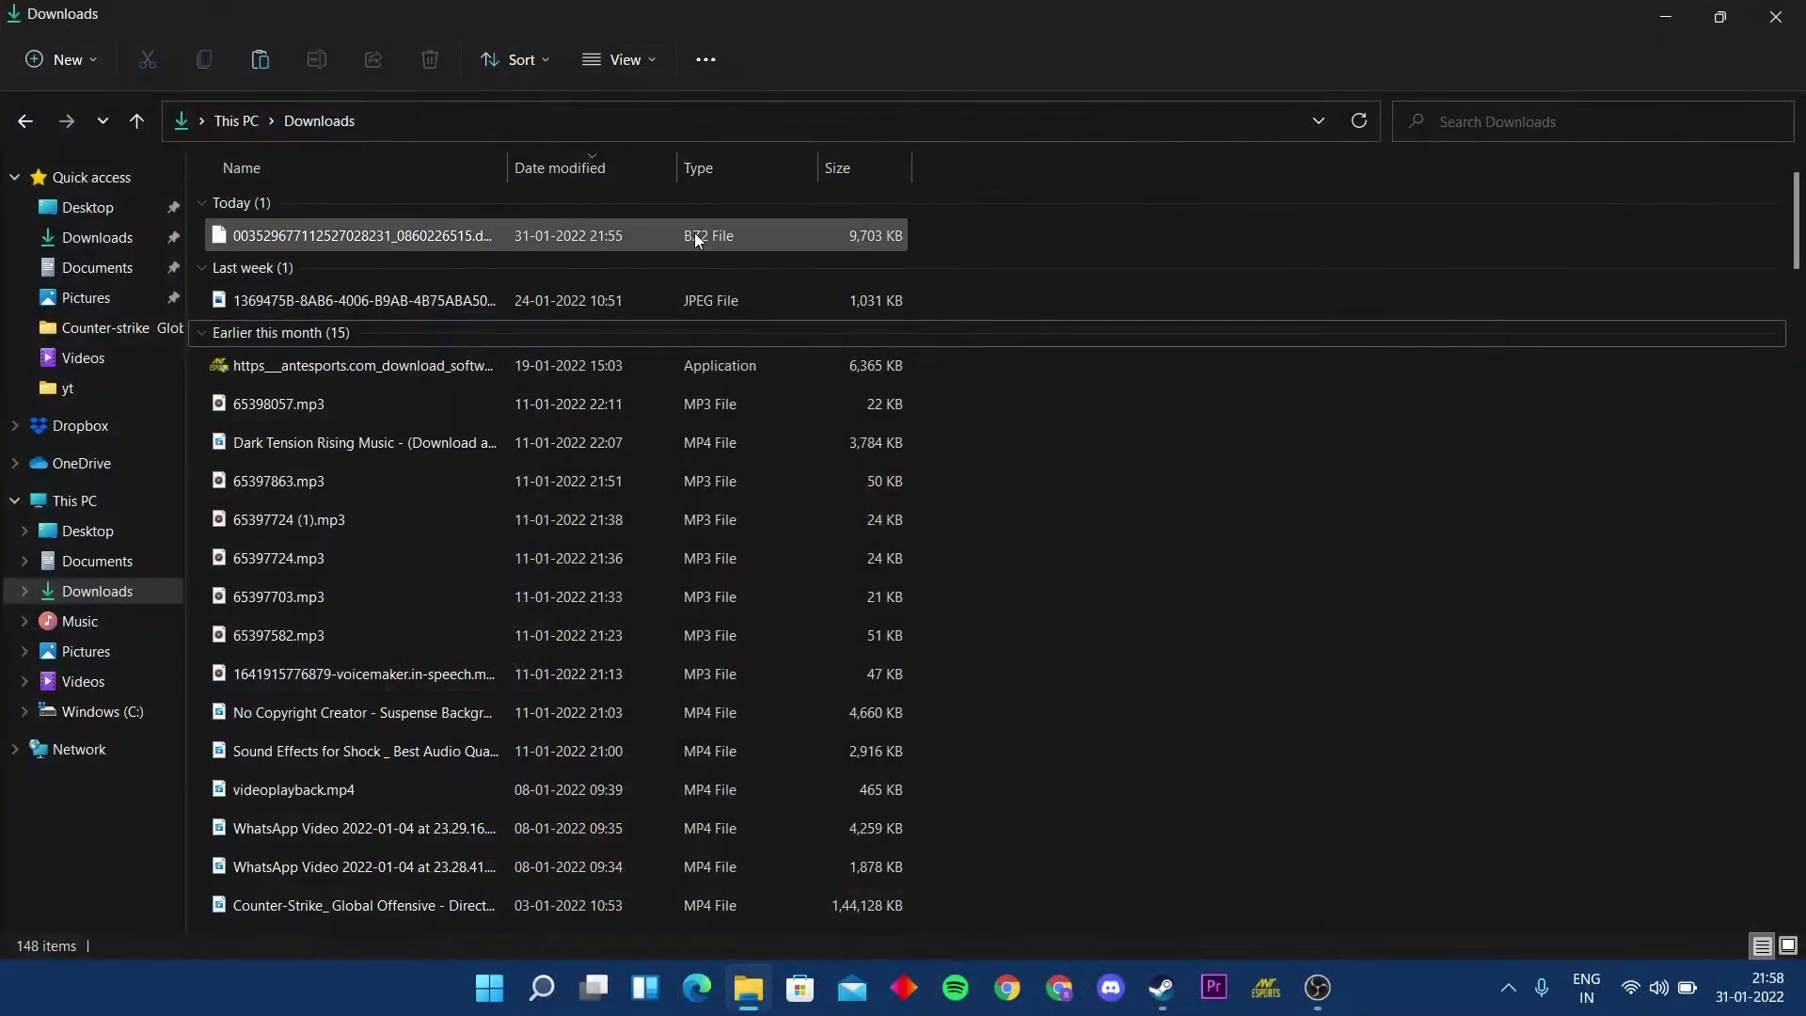
Cut the downloaded BZ2 replay archive from Downloads for moving
click(361, 235)
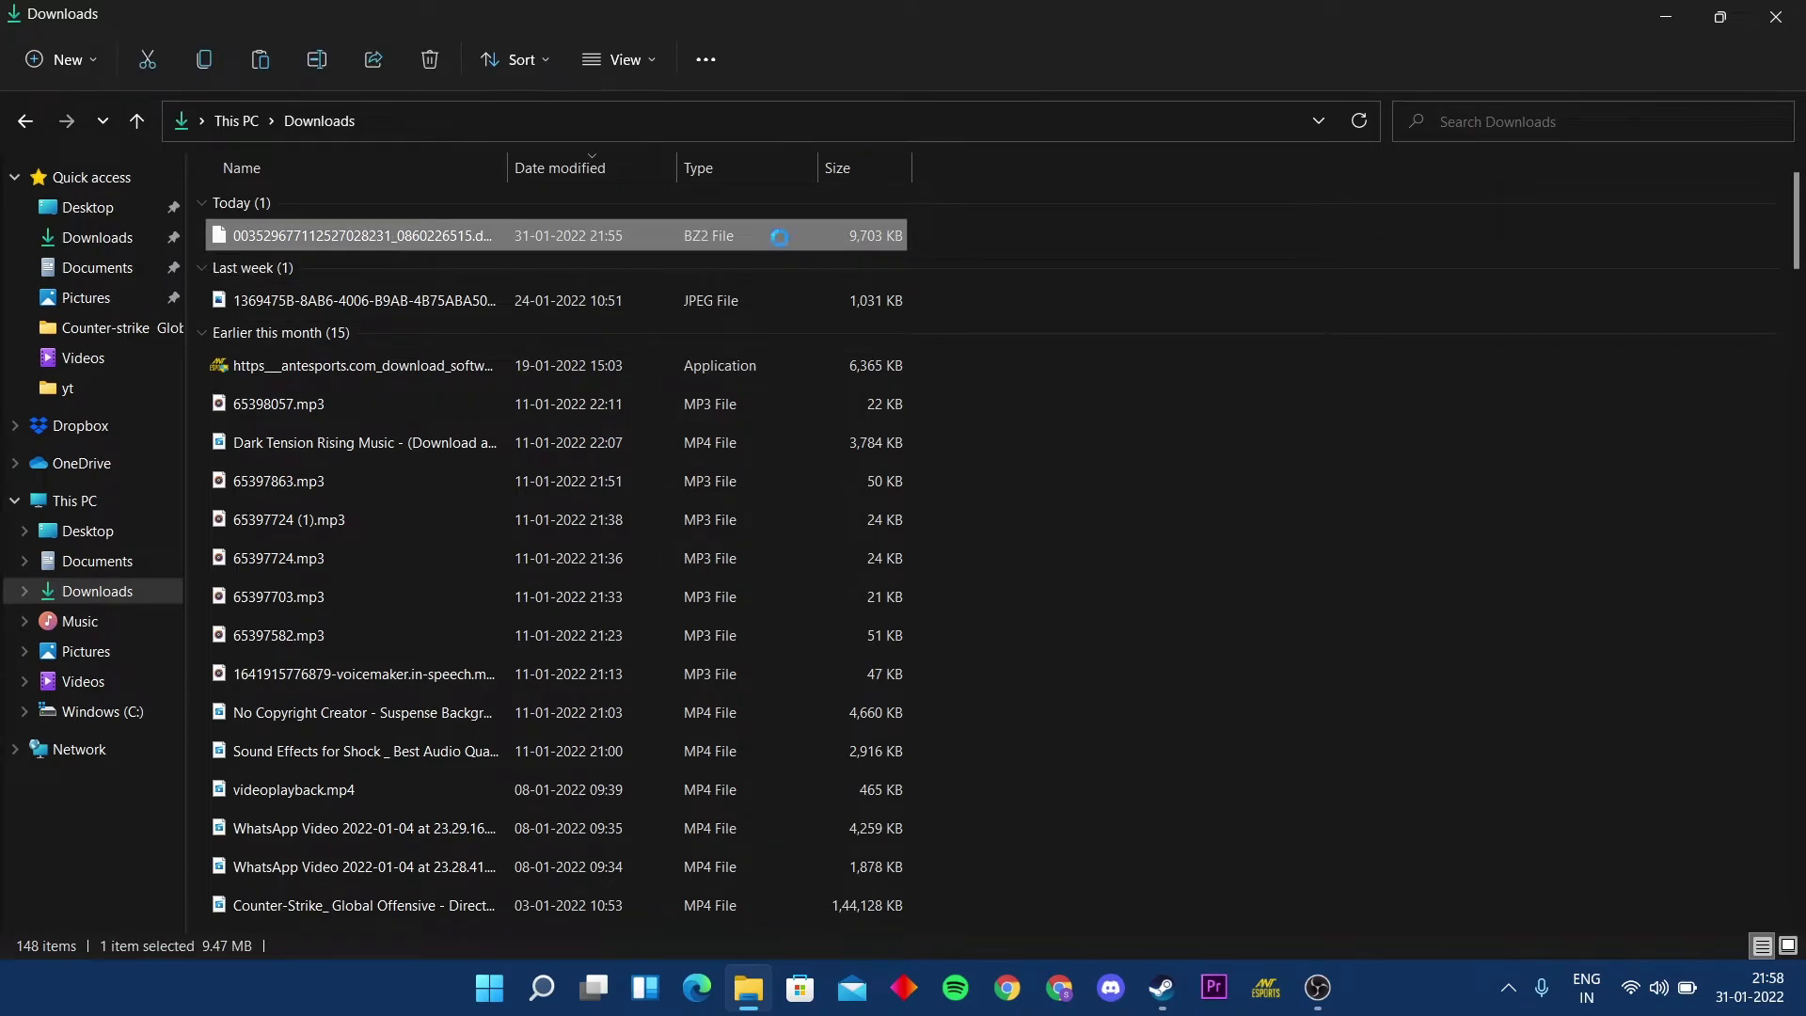
right_click(361, 235)
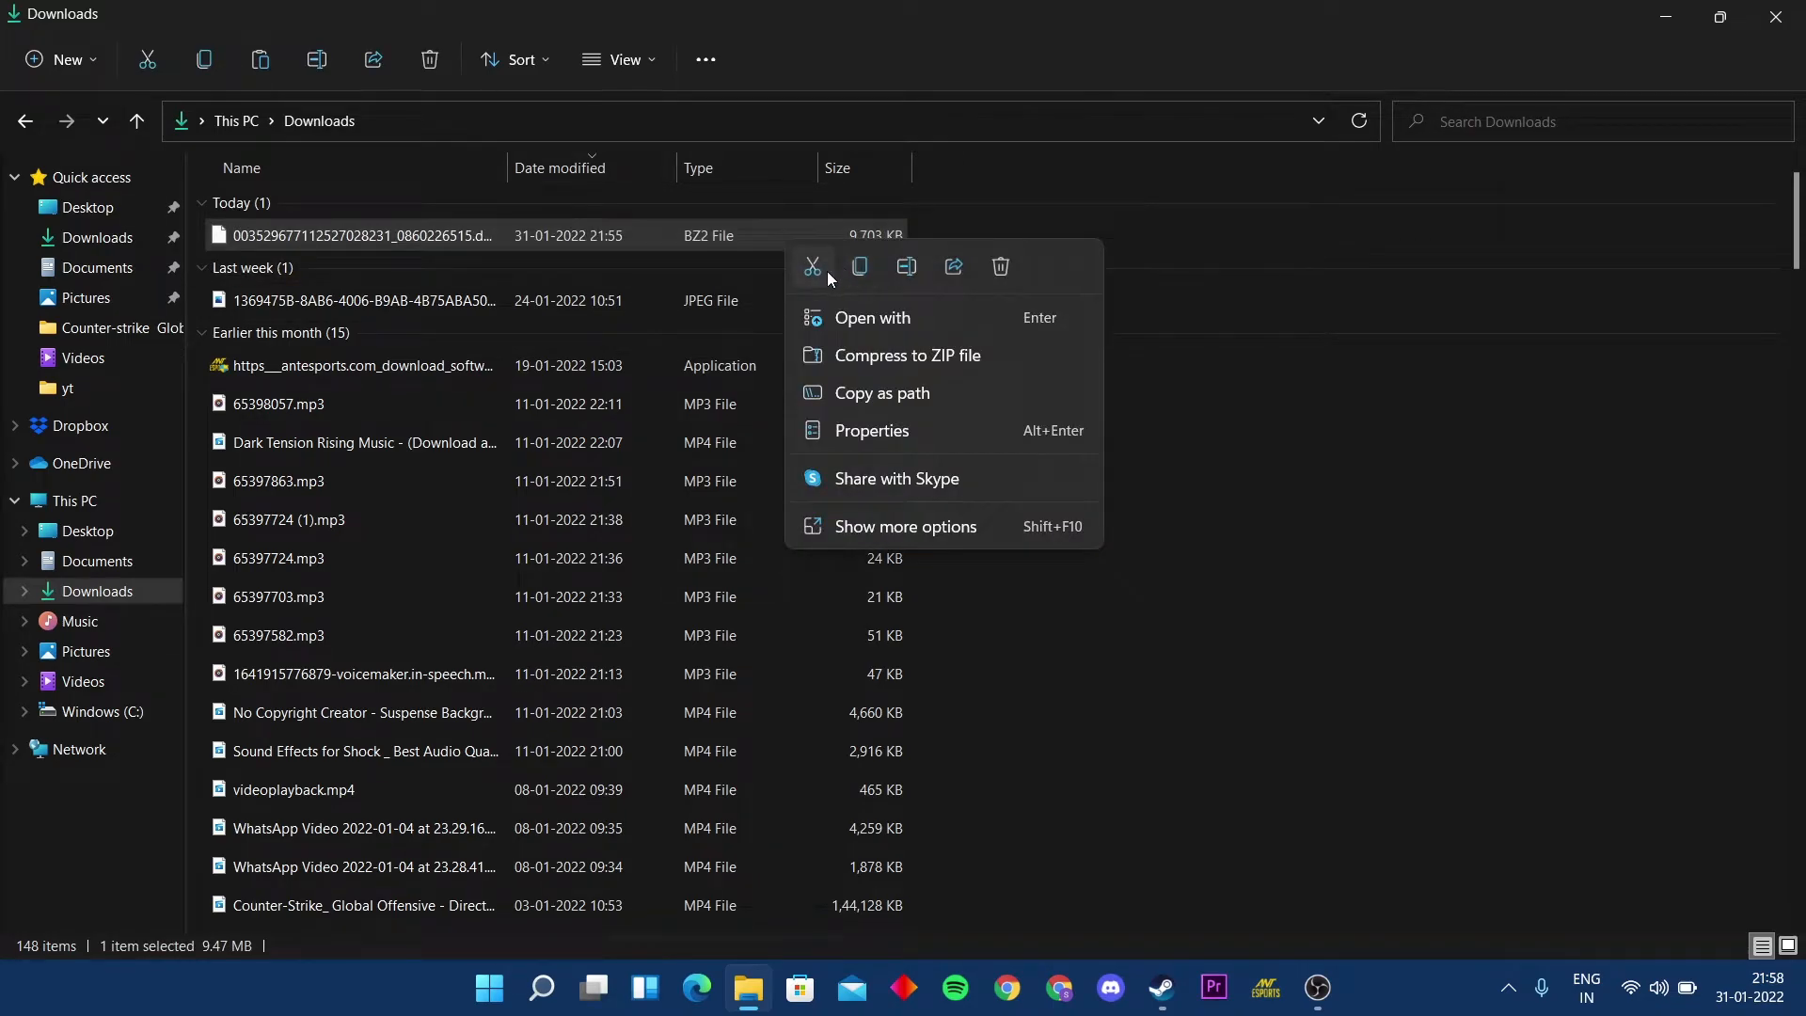
click(102, 711)
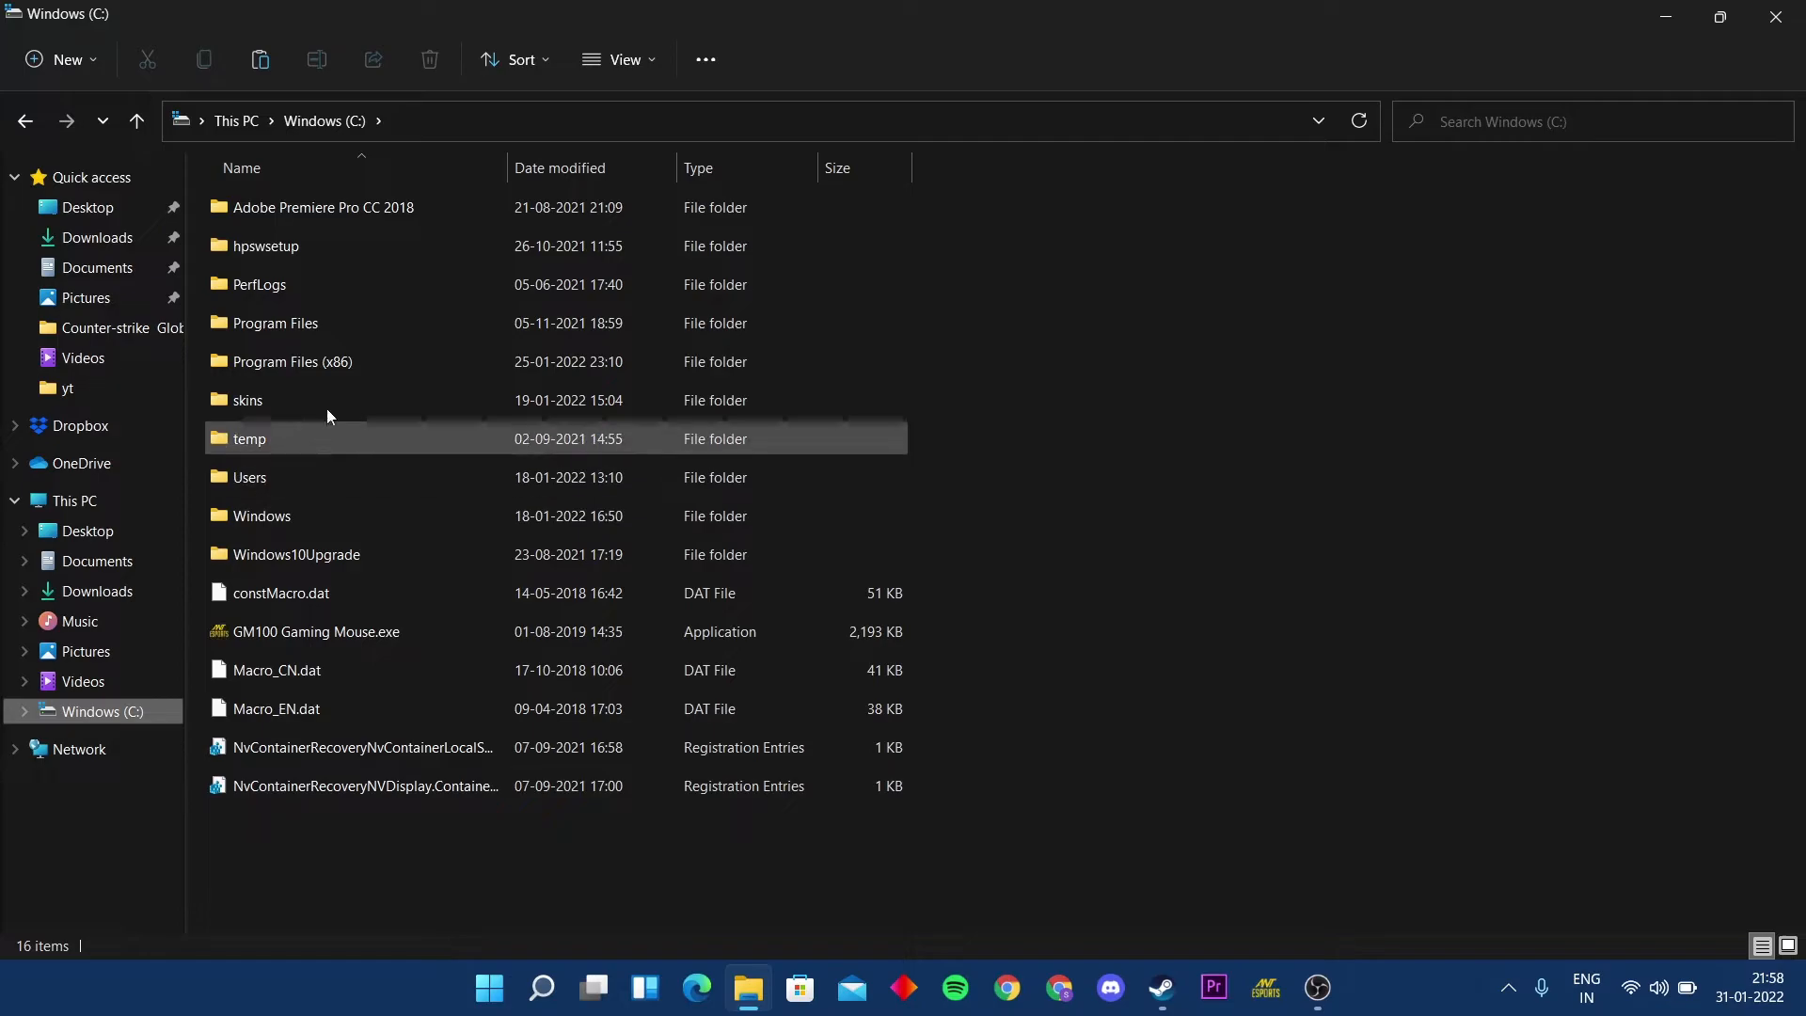
Browse to Program Files (x86)\Steam\steamapps\common\Counter-Strike Global Offensive\csgo\replays
double_click(292, 361)
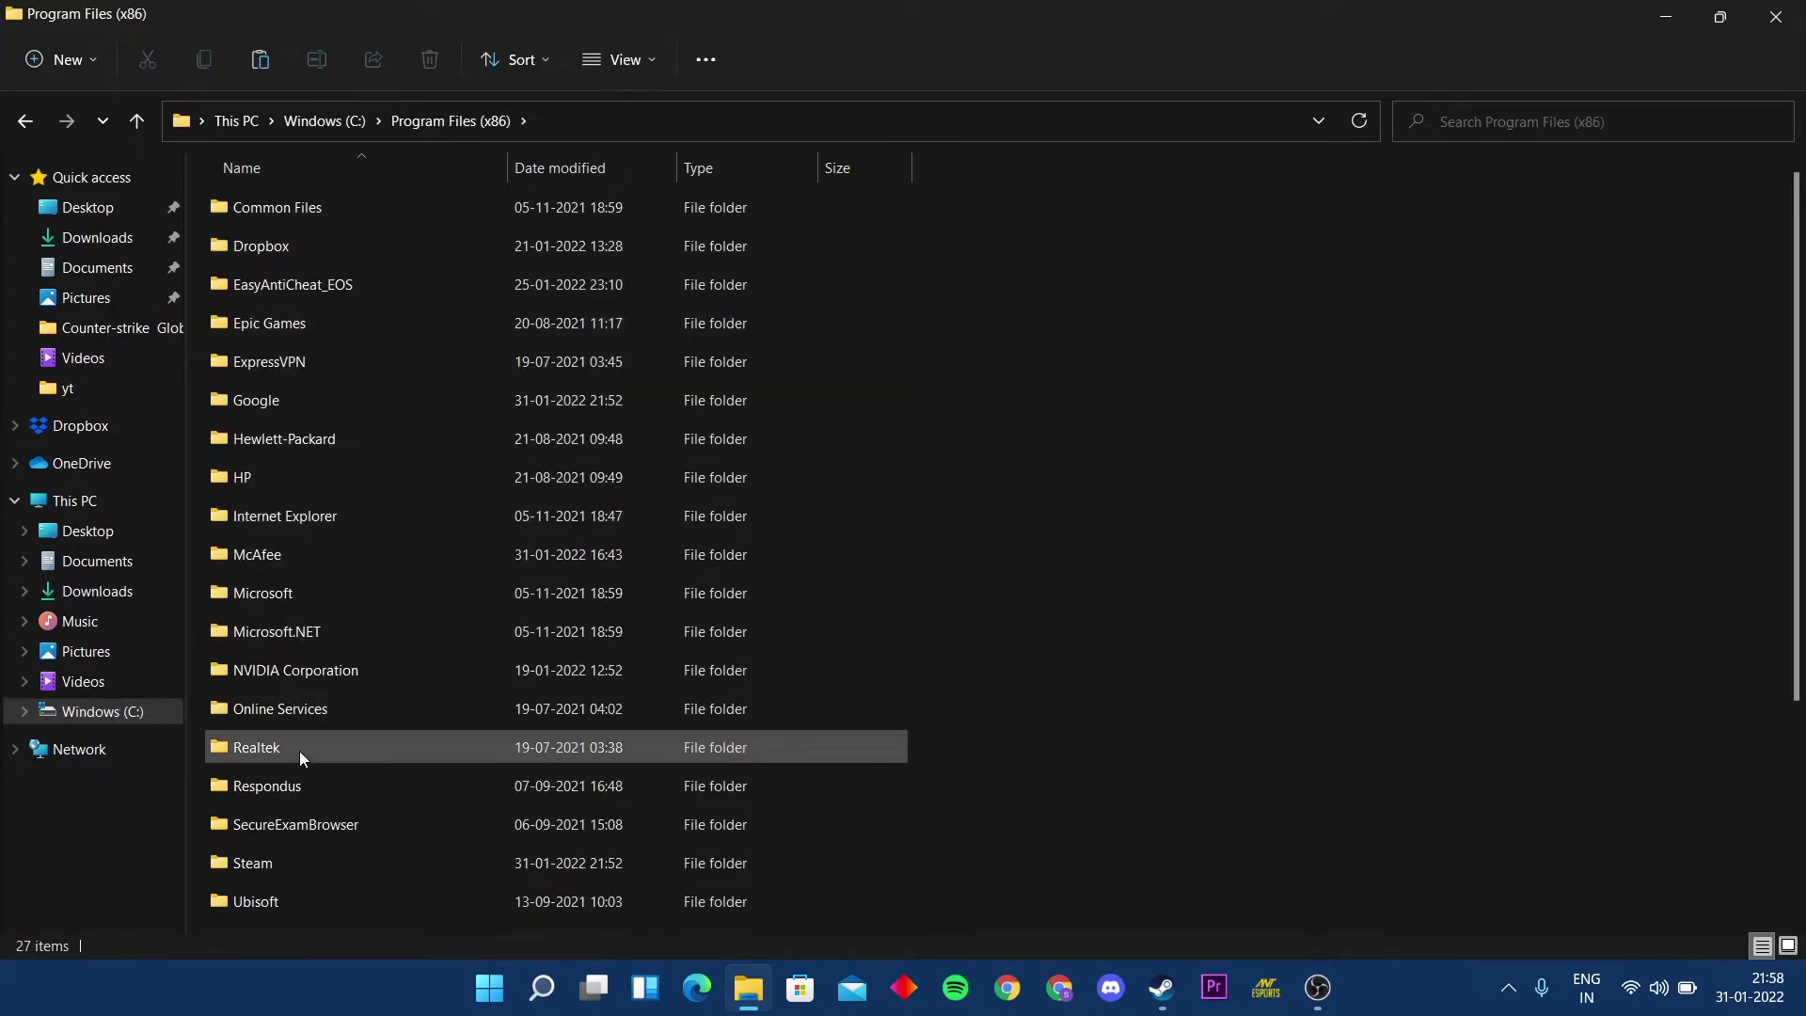
double_click(250, 861)
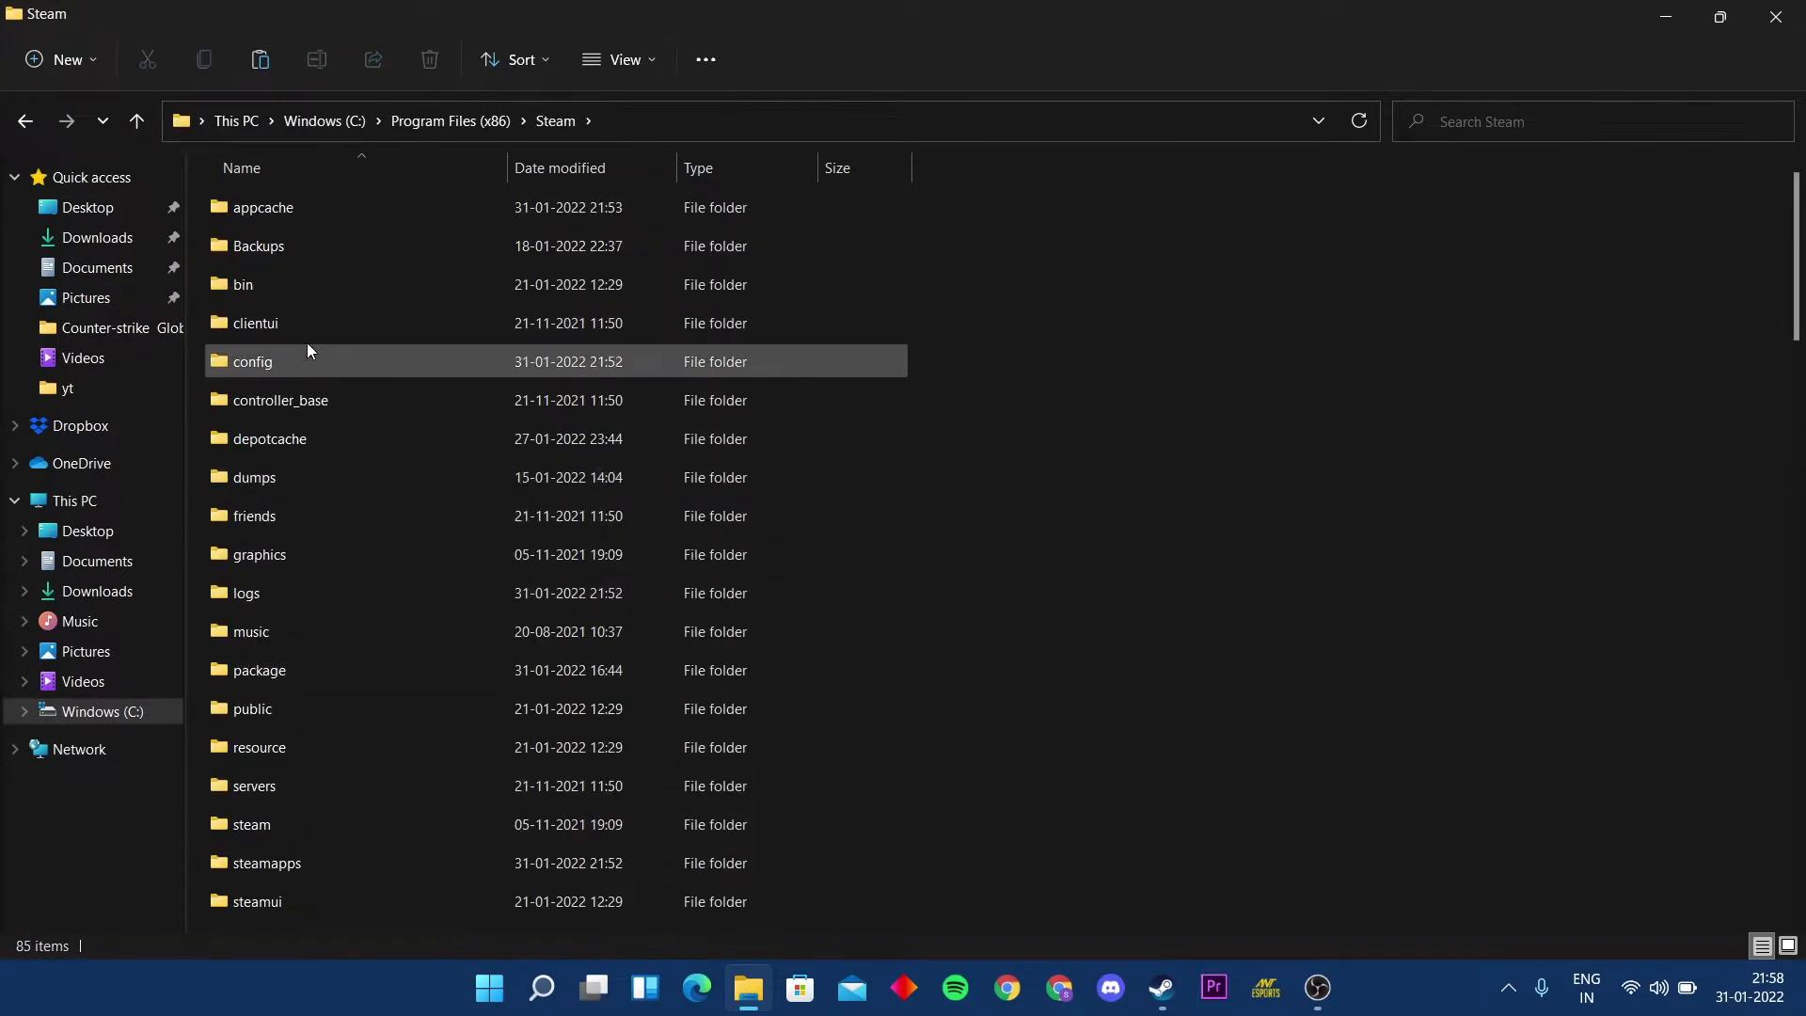
double_click(268, 862)
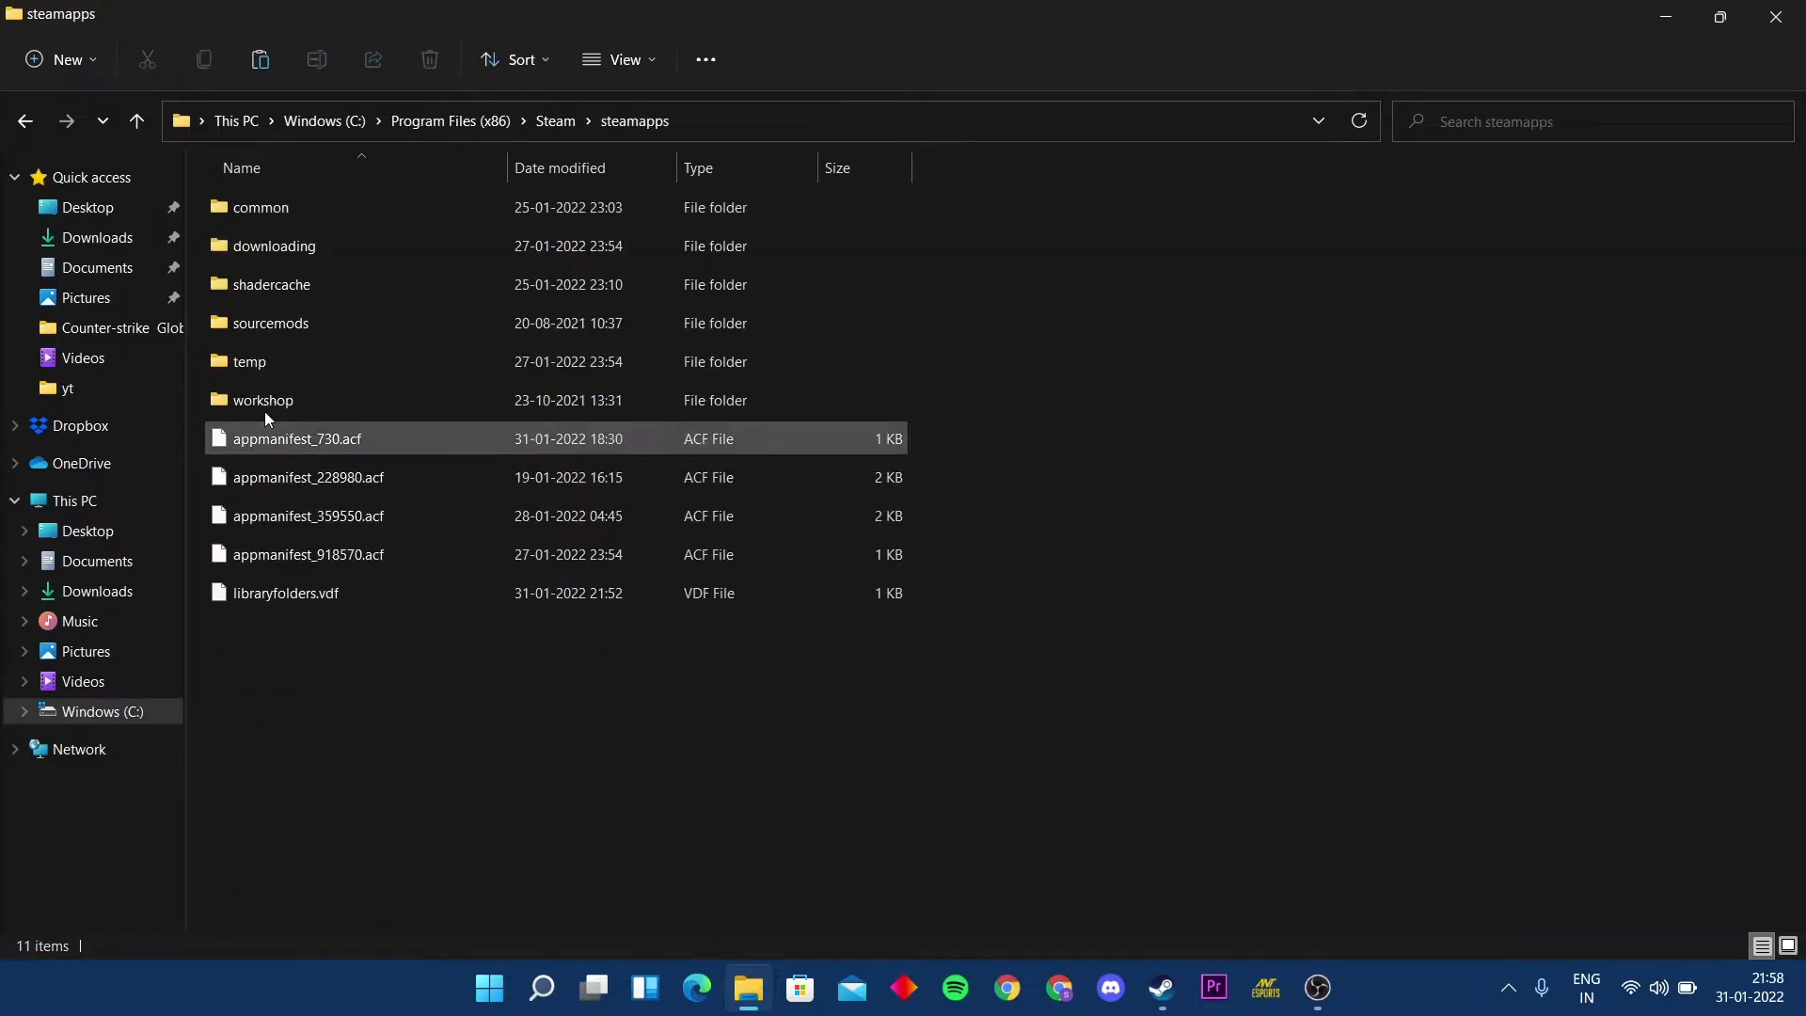
double_click(261, 207)
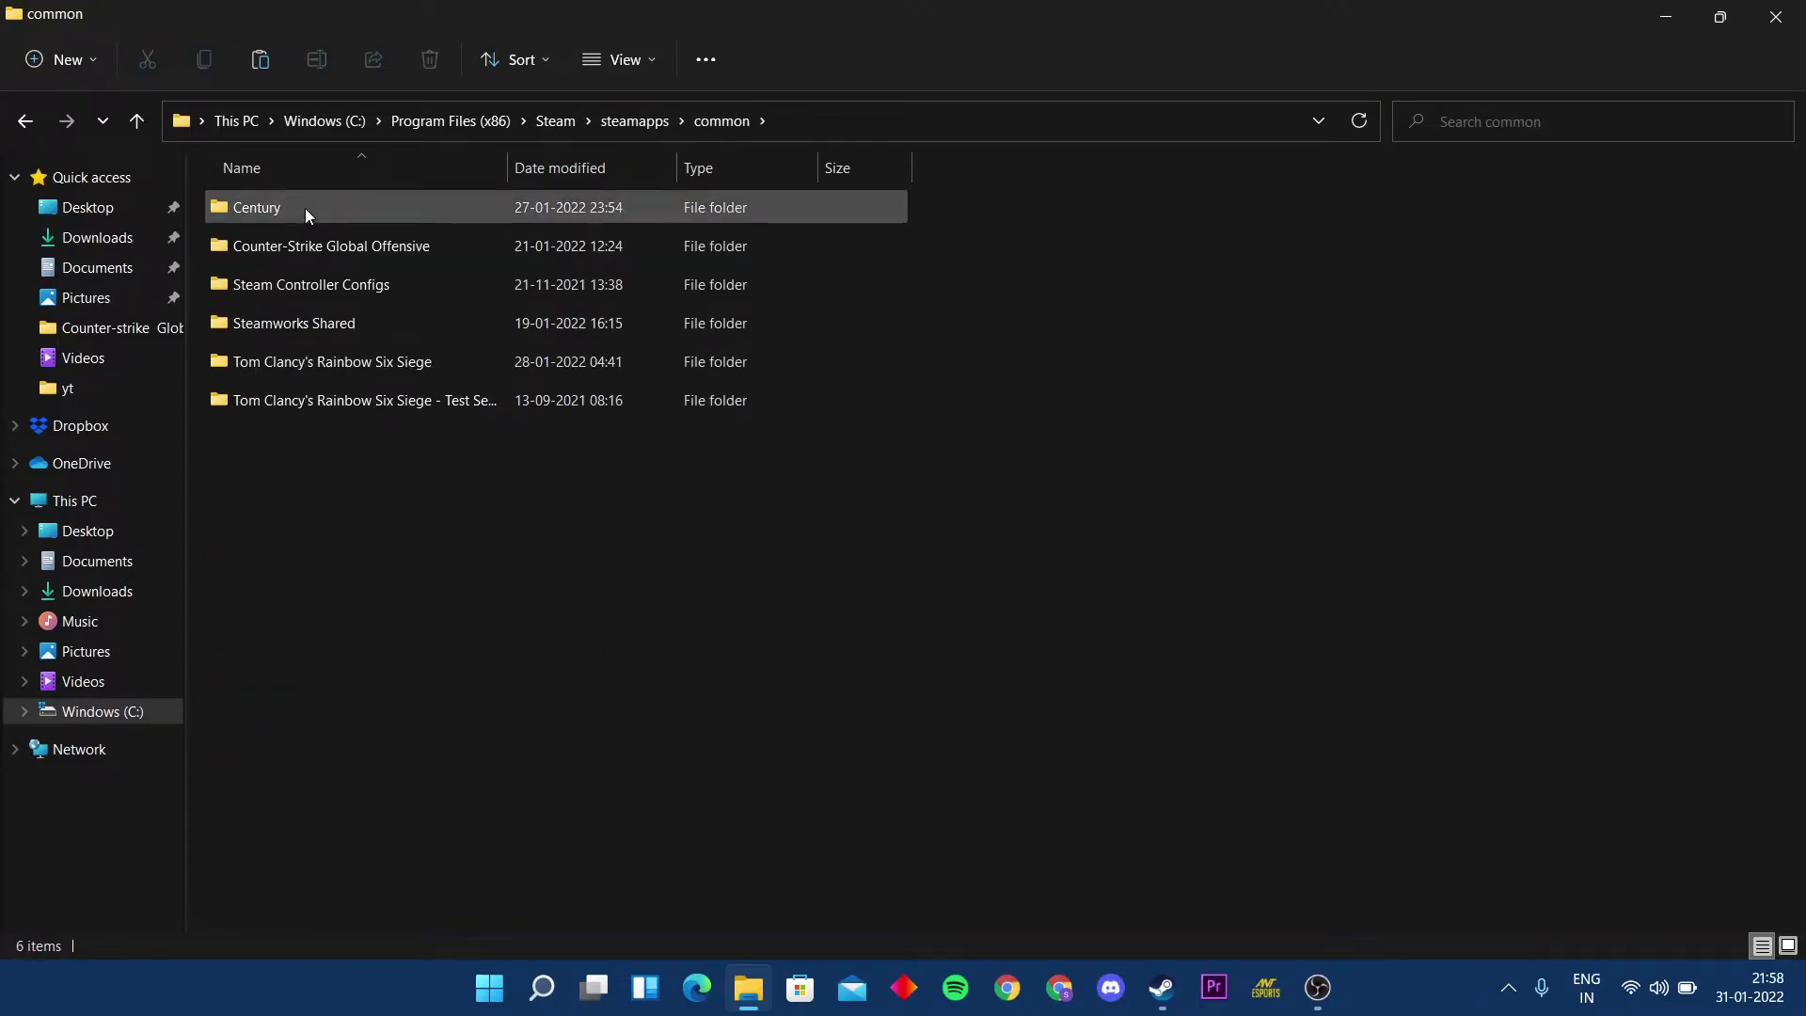
double_click(329, 245)
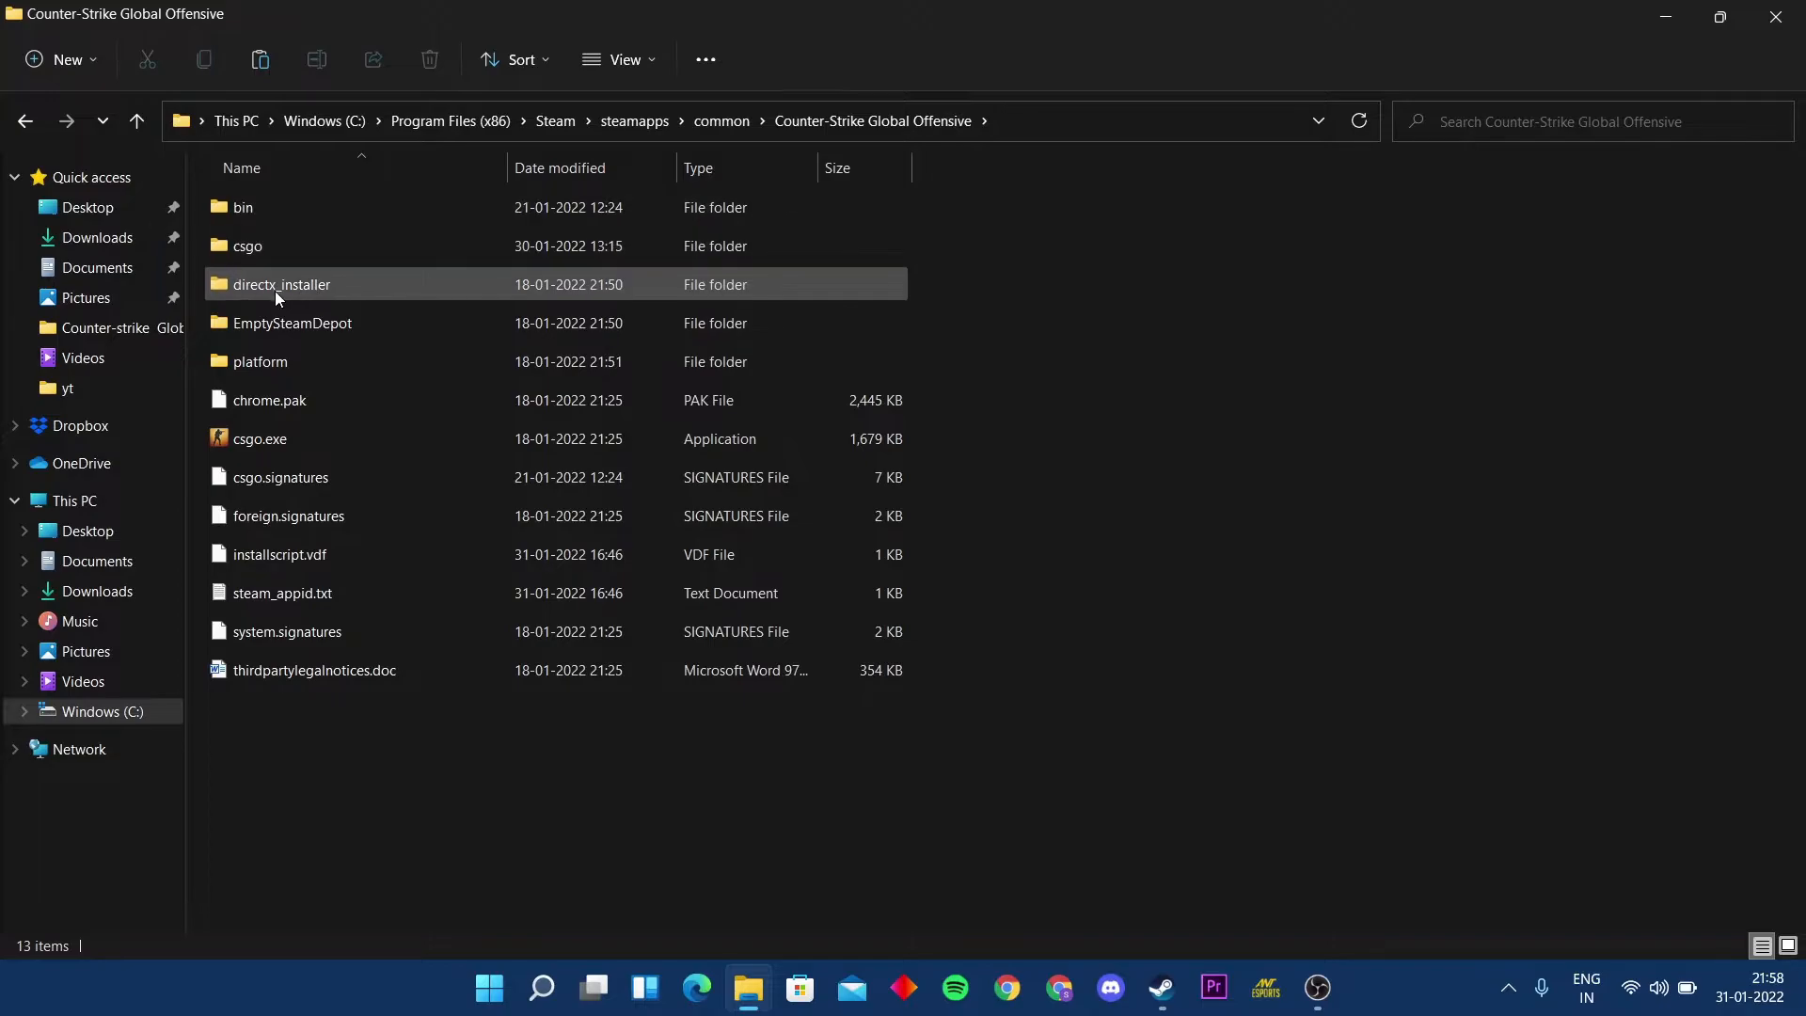
double_click(247, 245)
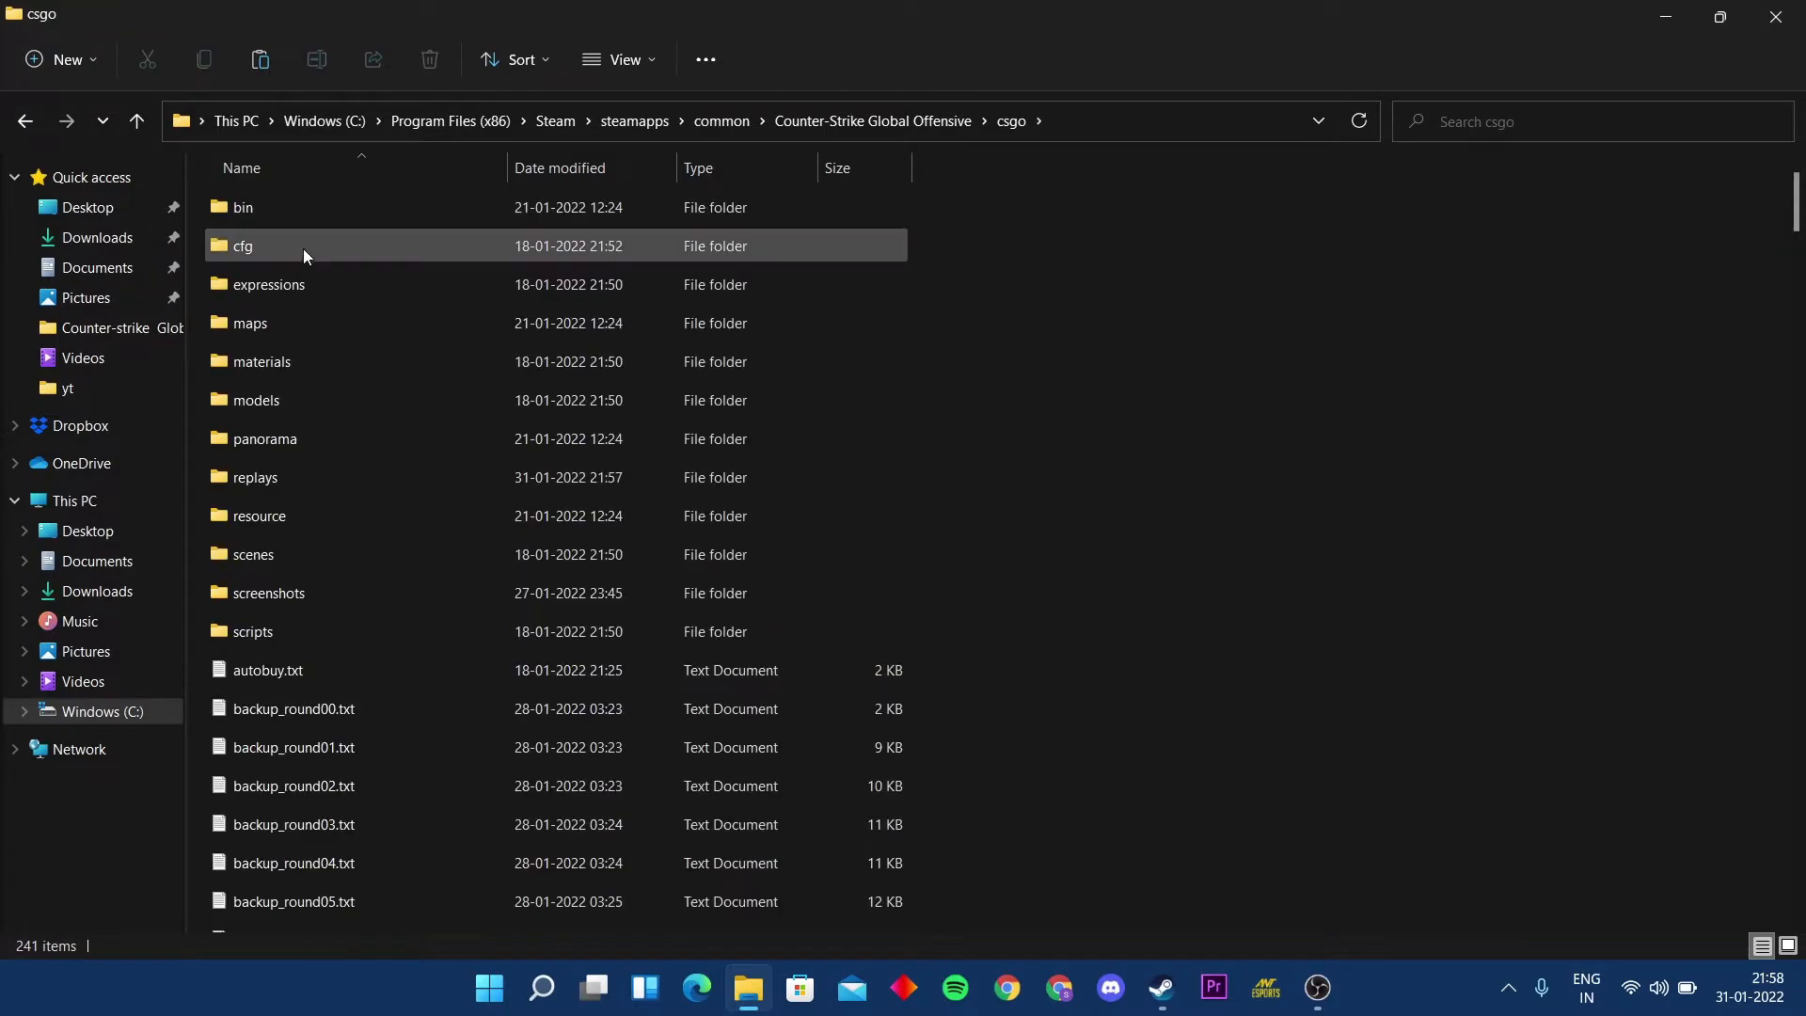
double_click(256, 478)
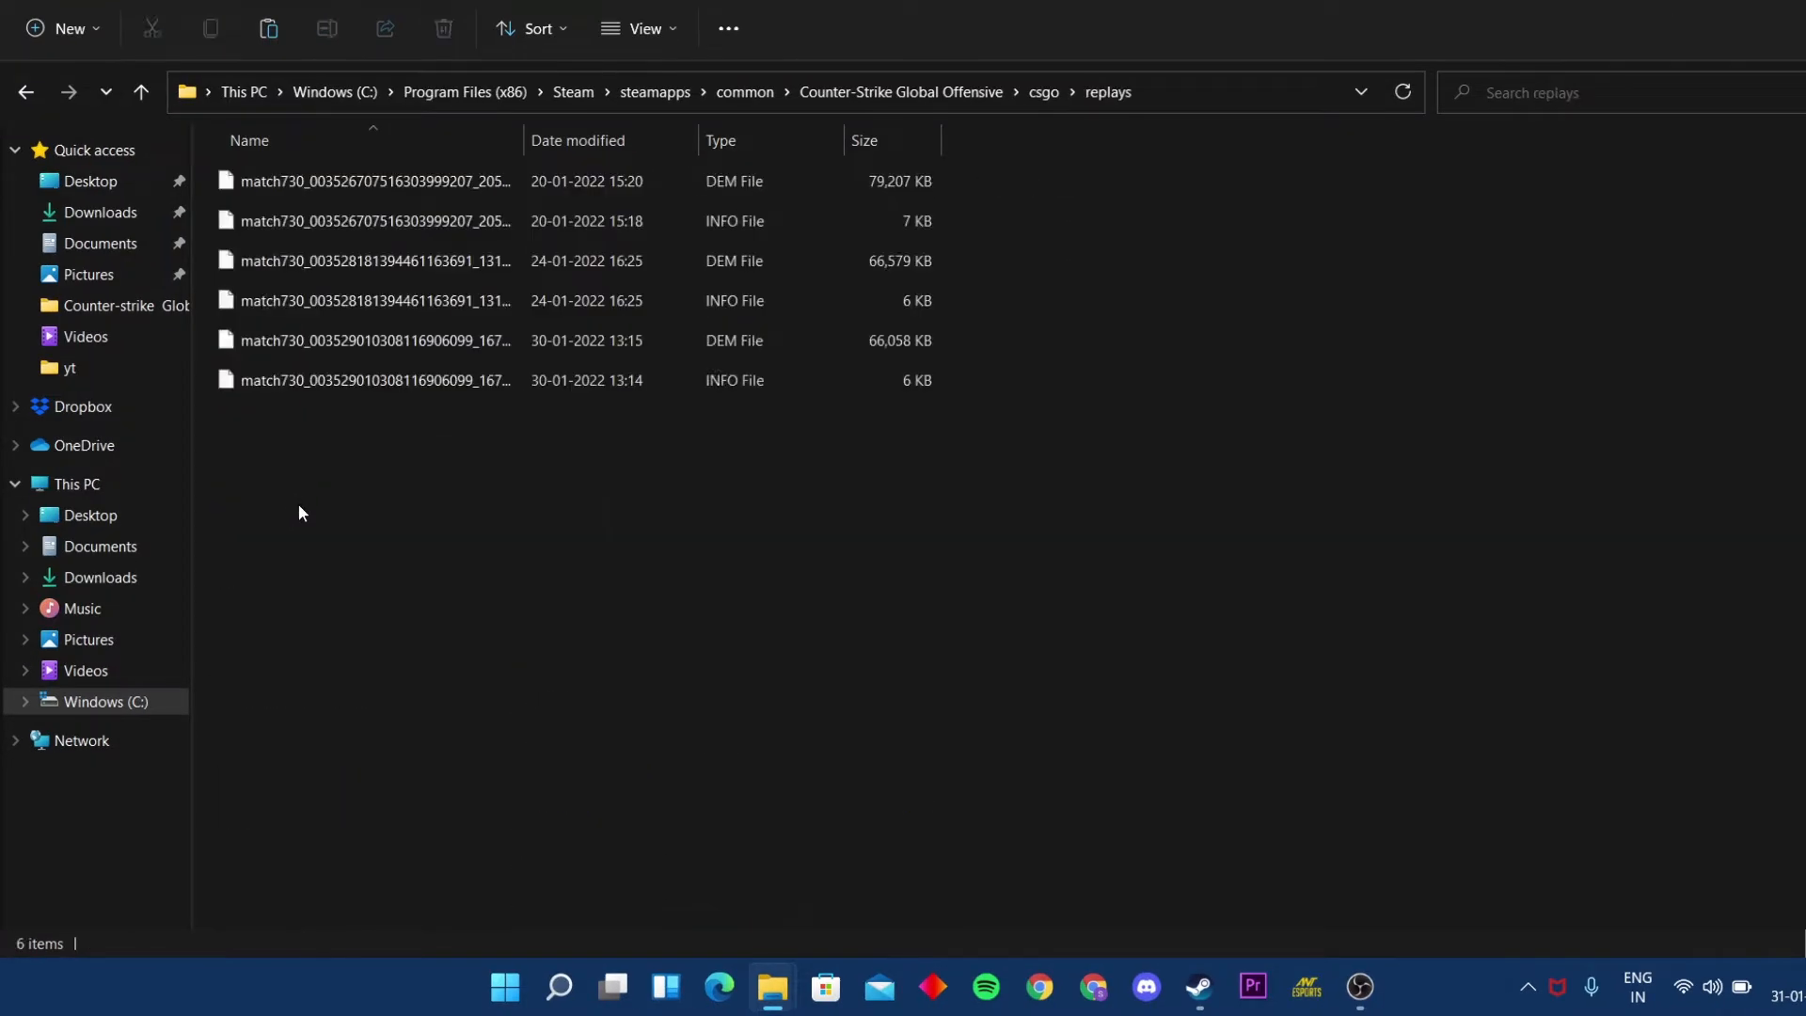
Paste the BZ2 archive into the replays folder and extract it here with 7-Zip
right_click(538, 508)
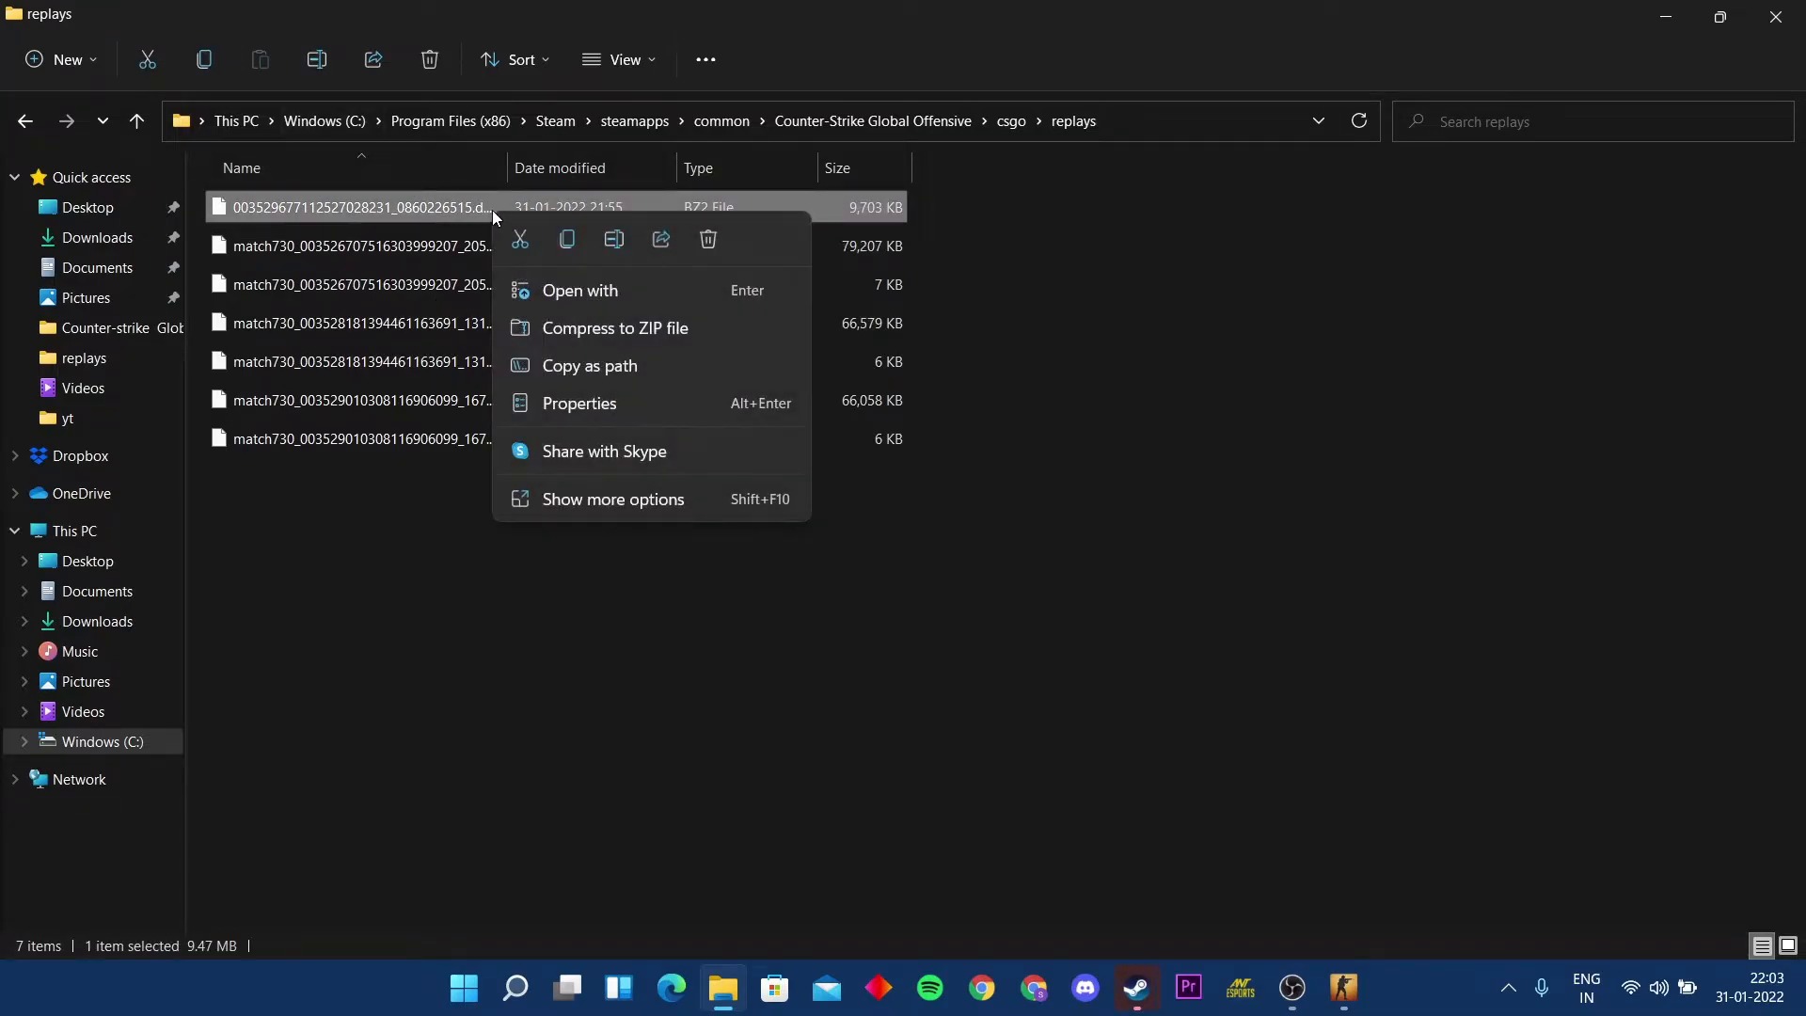
click(613, 498)
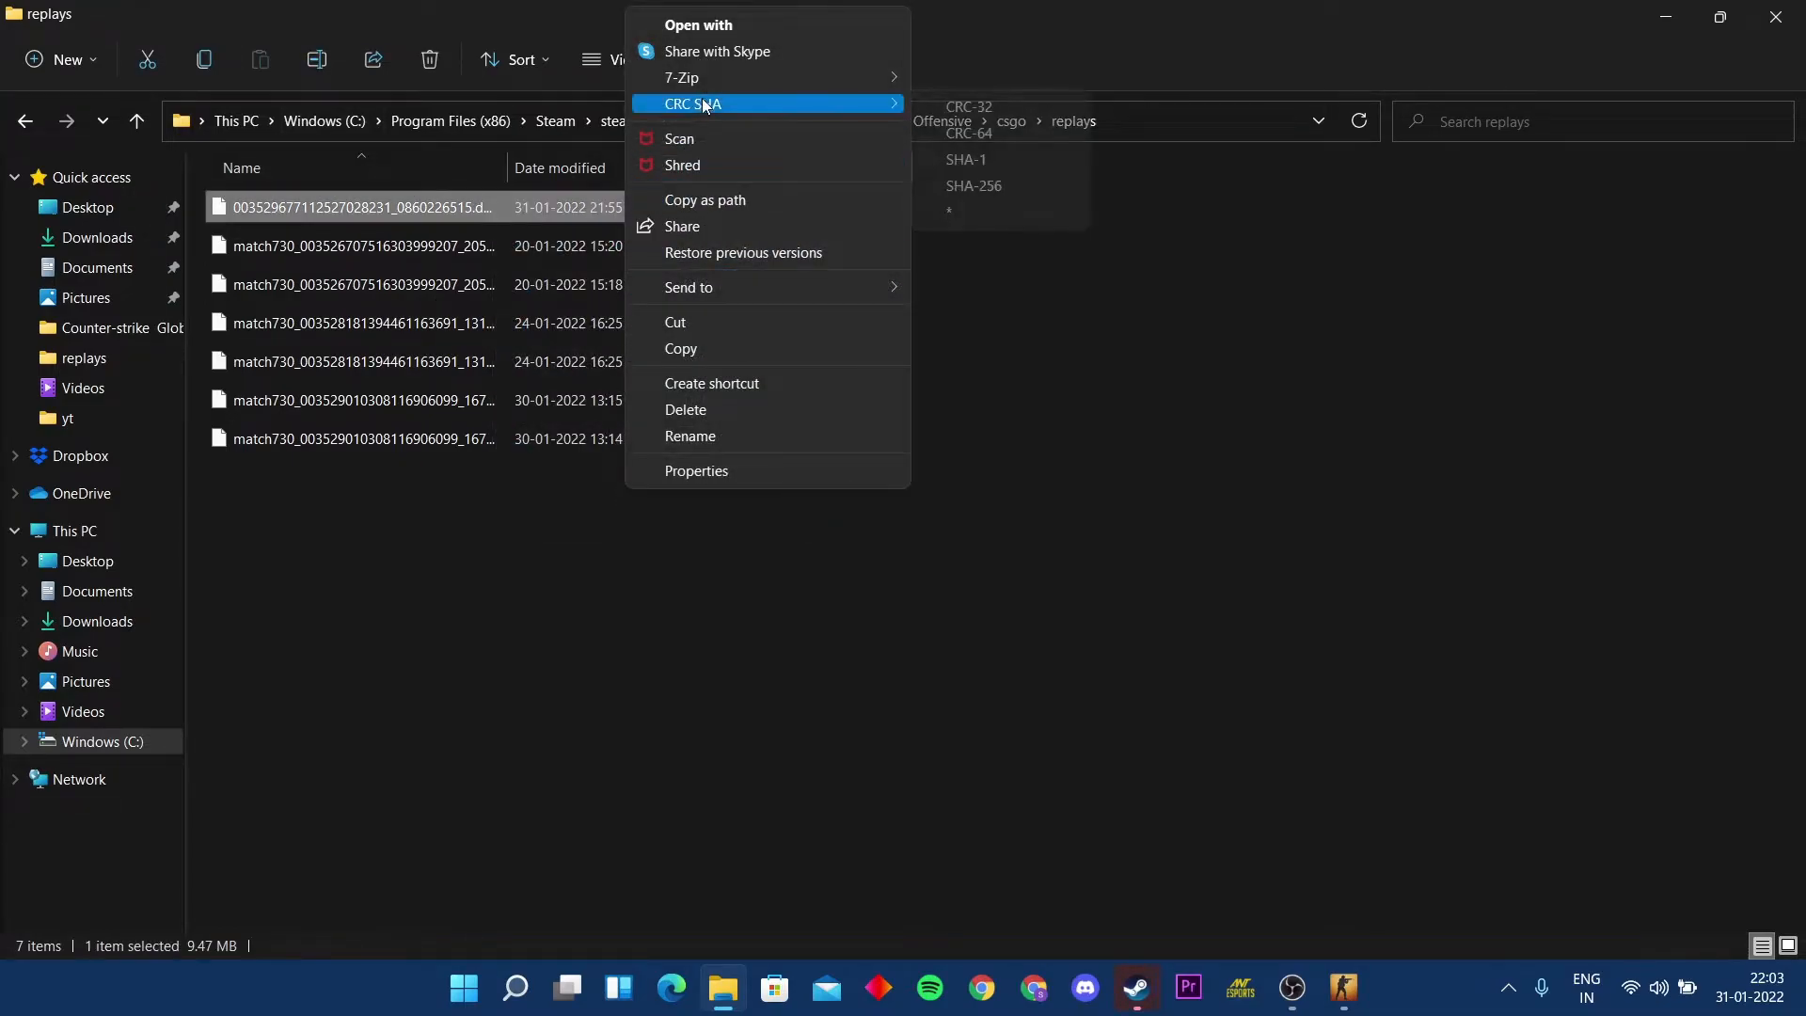
mouse_move(693, 79)
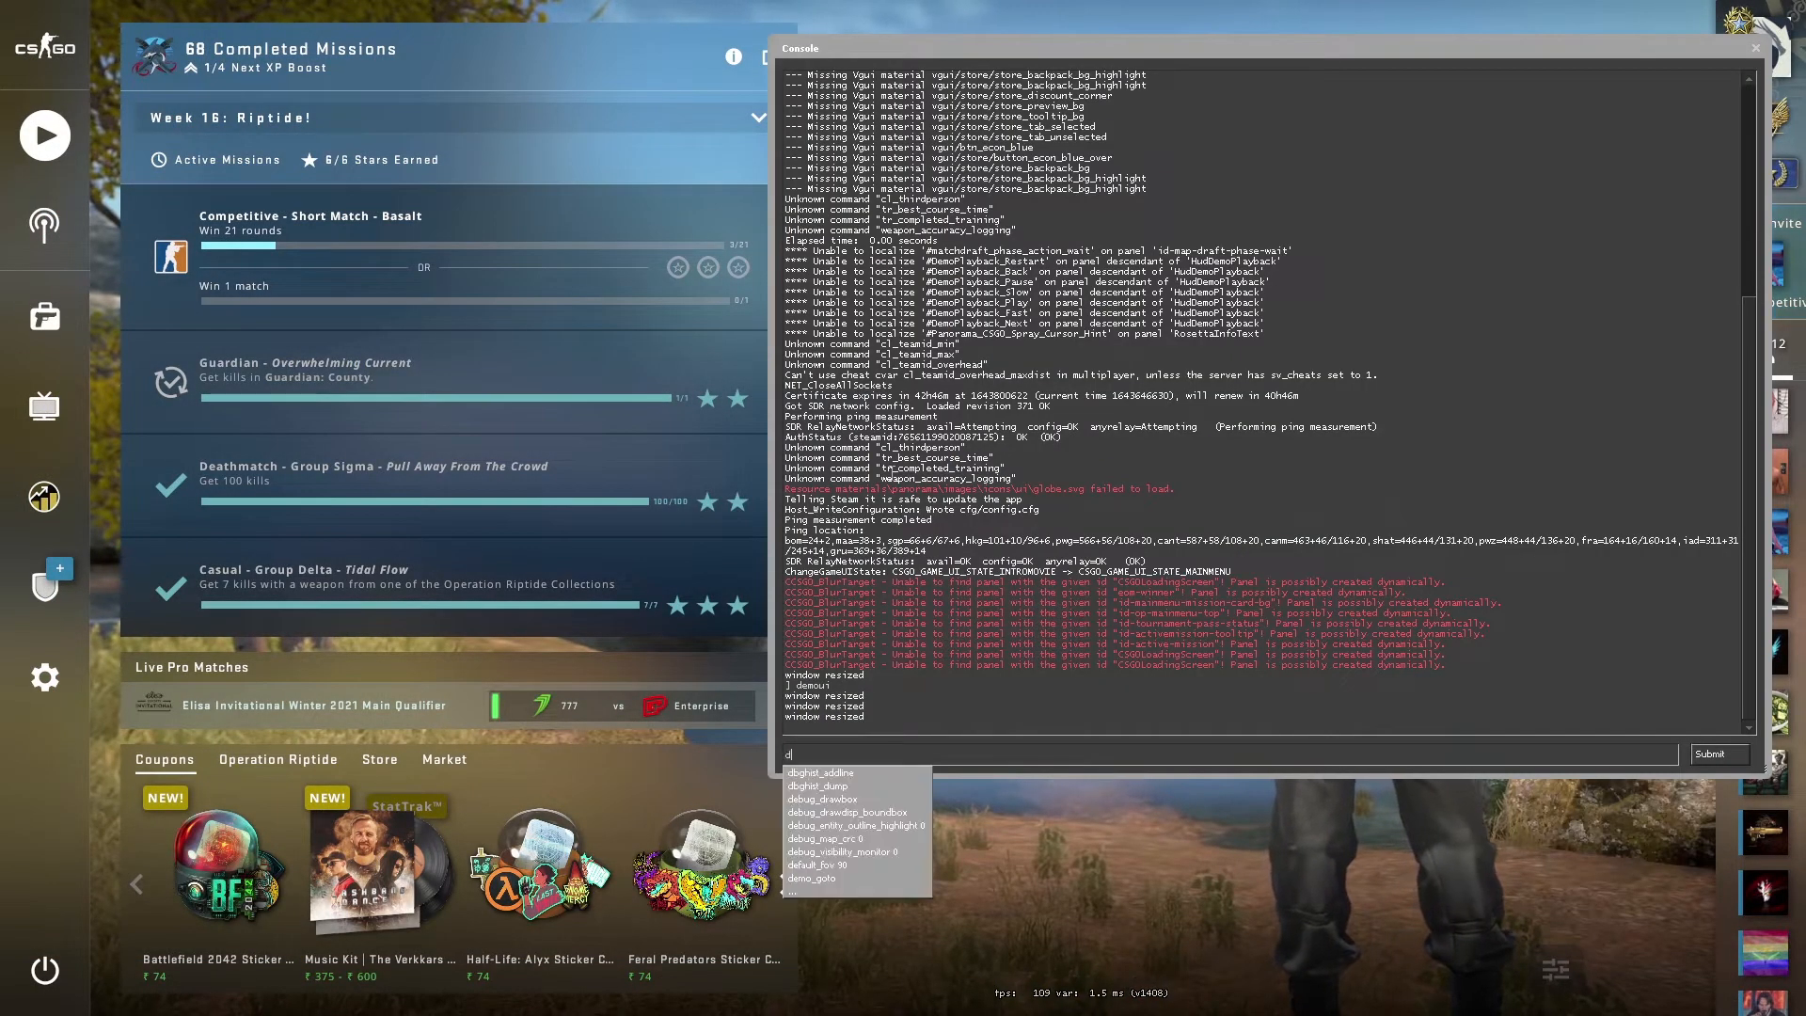
Run demoui in the developer console to show Demo Playback, then dismiss the console
text(emoui)
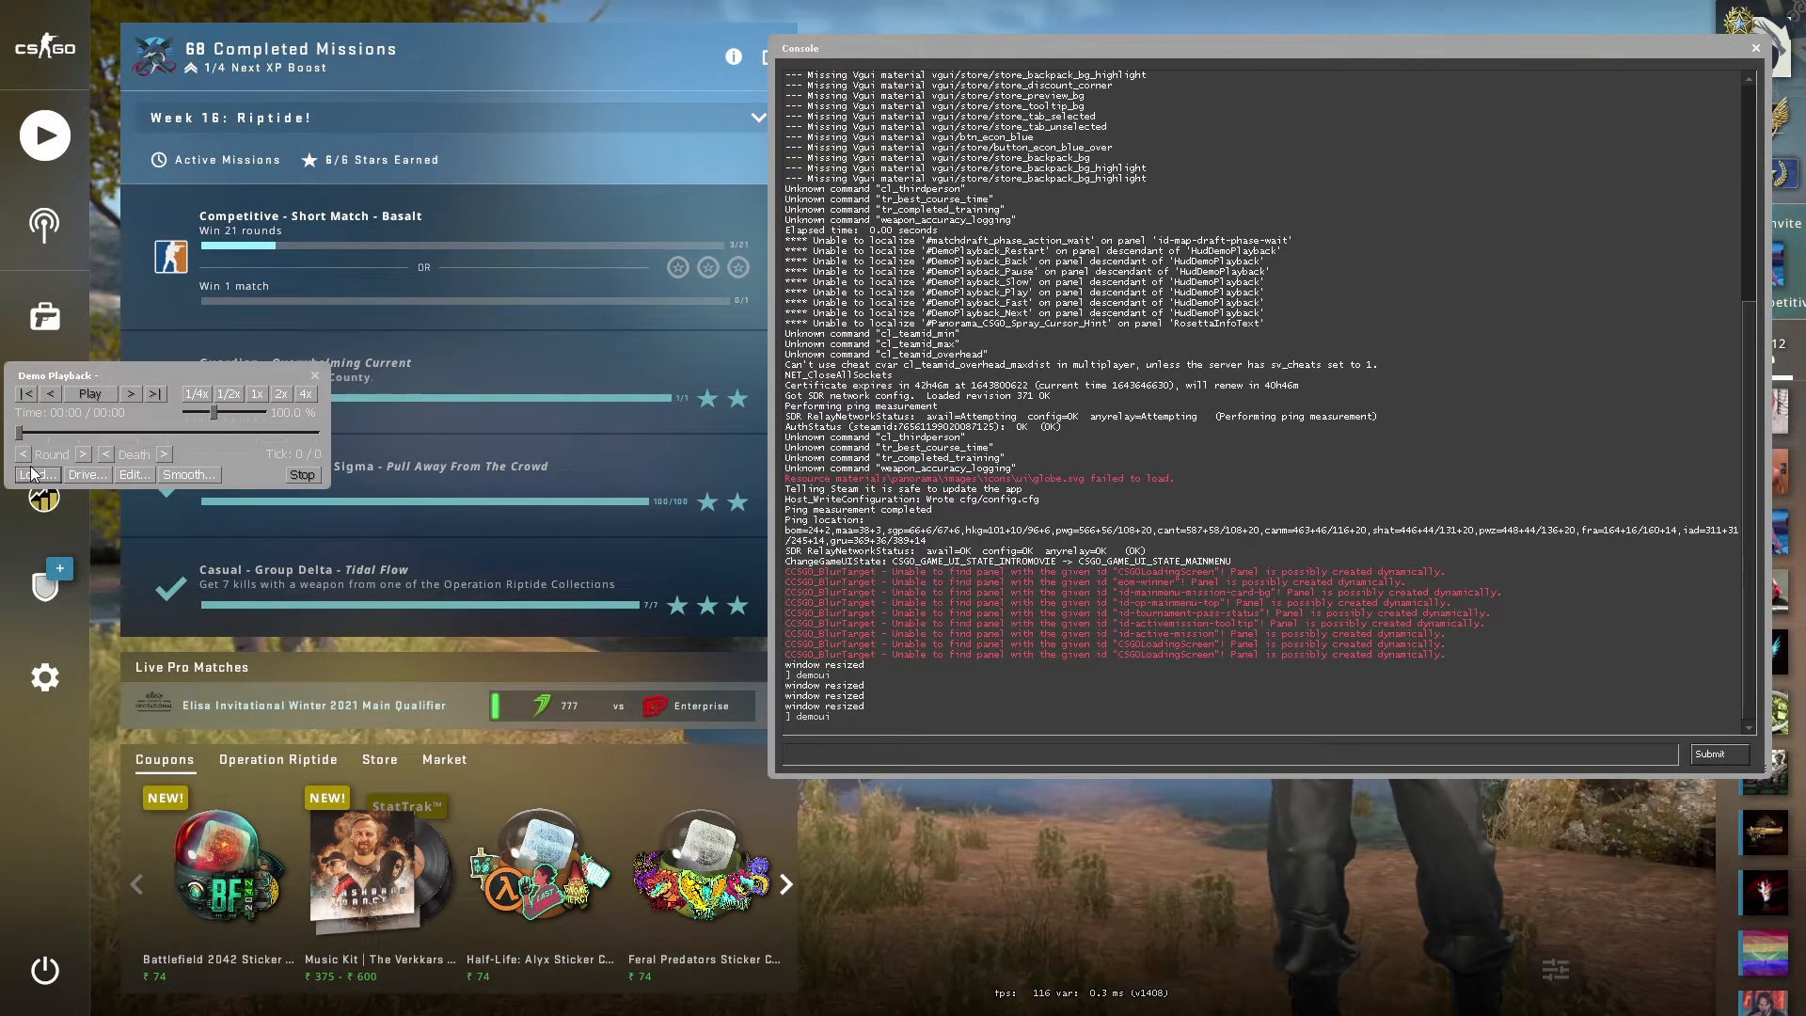
click(1754, 48)
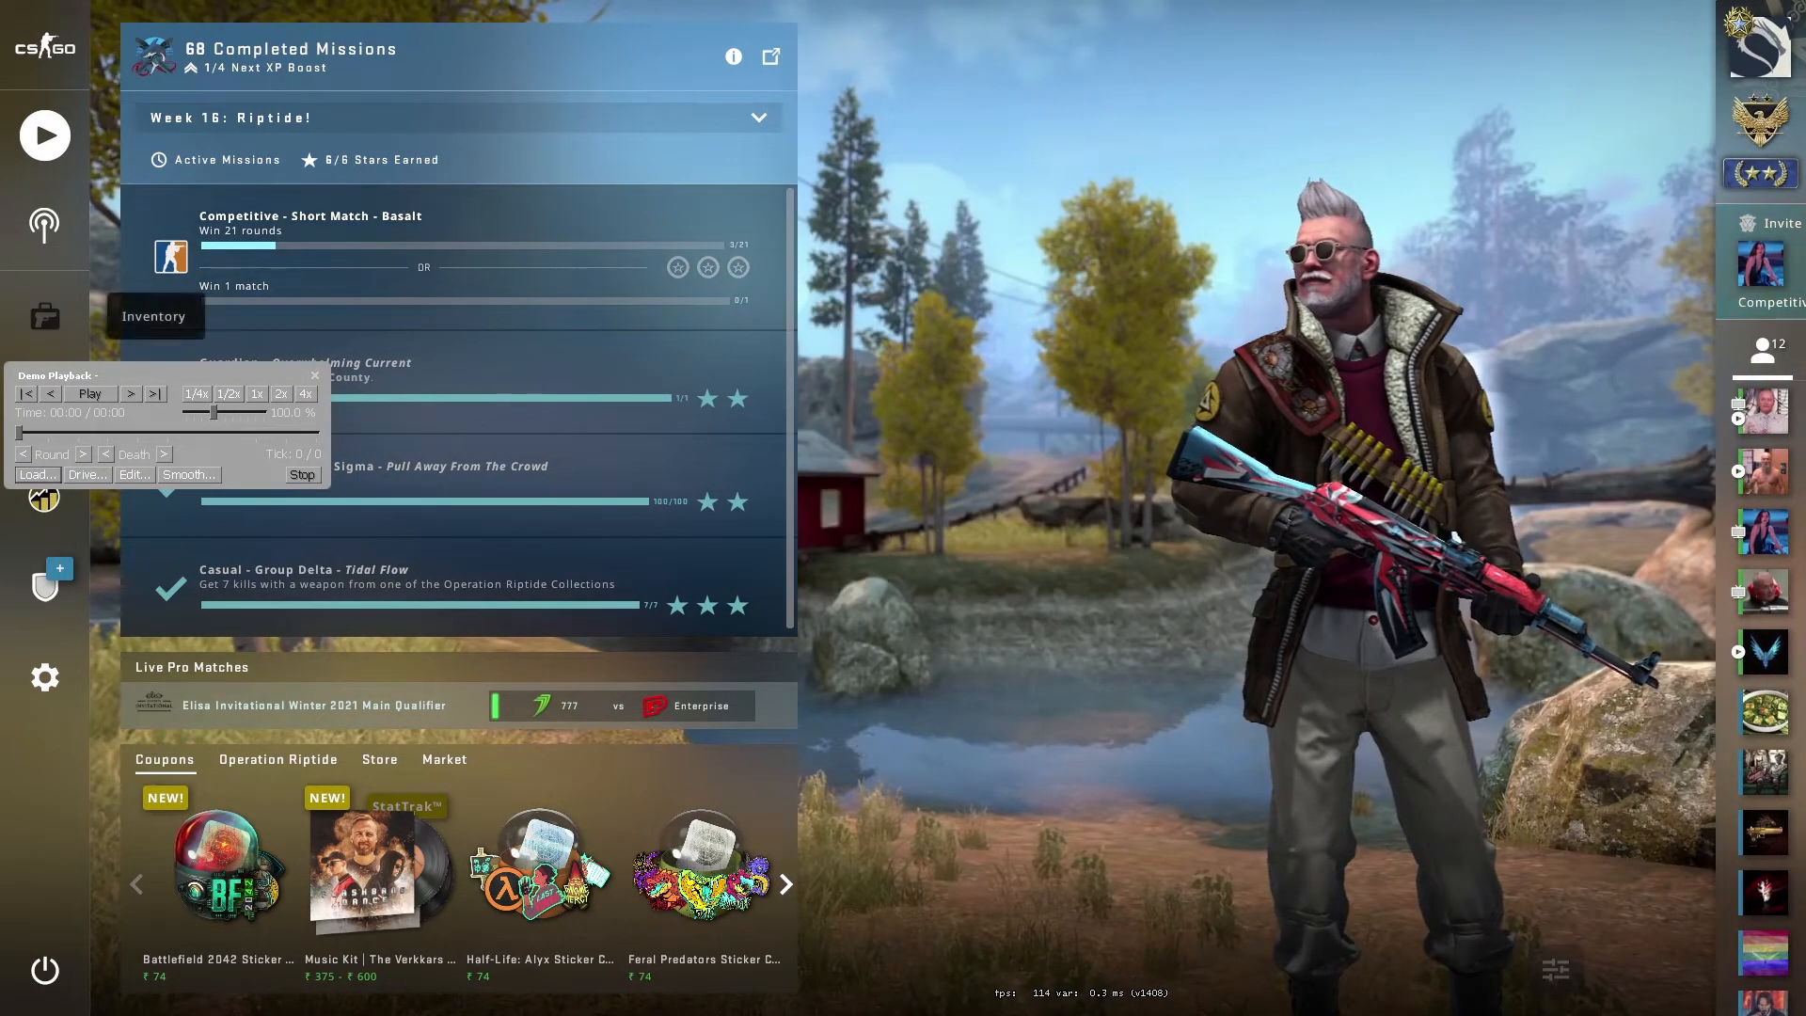
Load the newly extracted .dem file from csgo\replays into Demo Playback
click(36, 474)
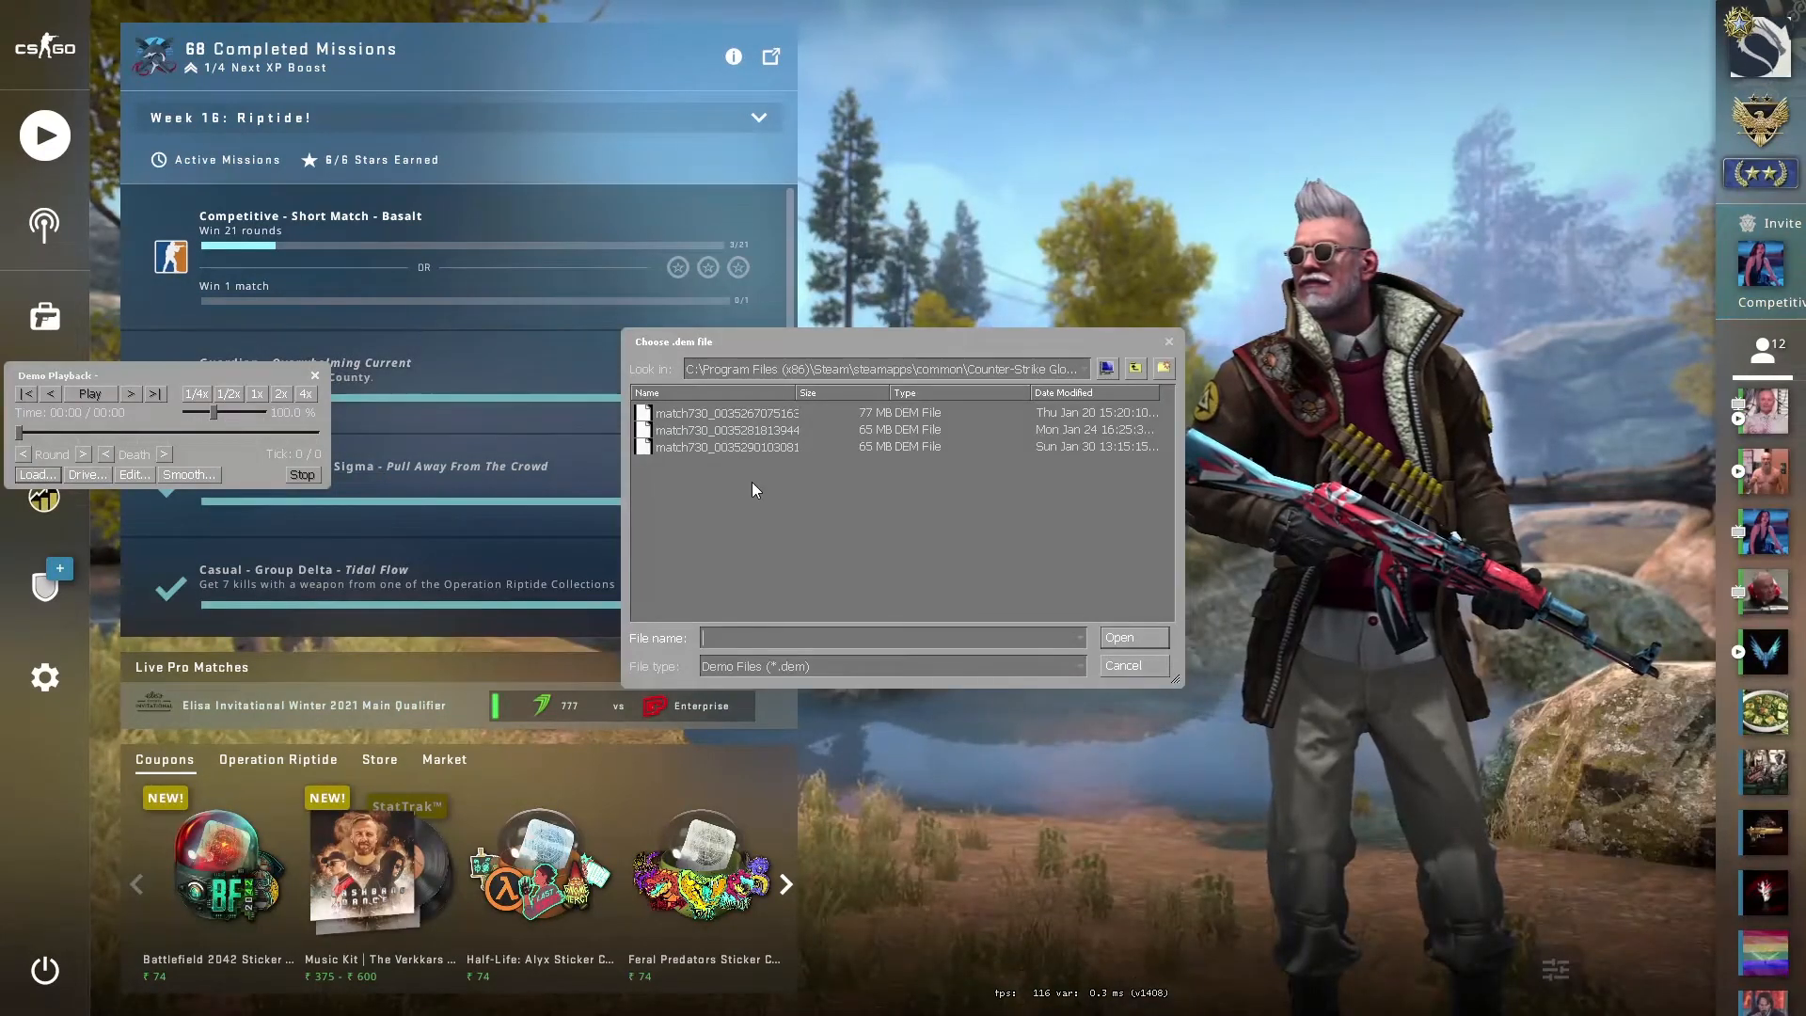
click(1134, 368)
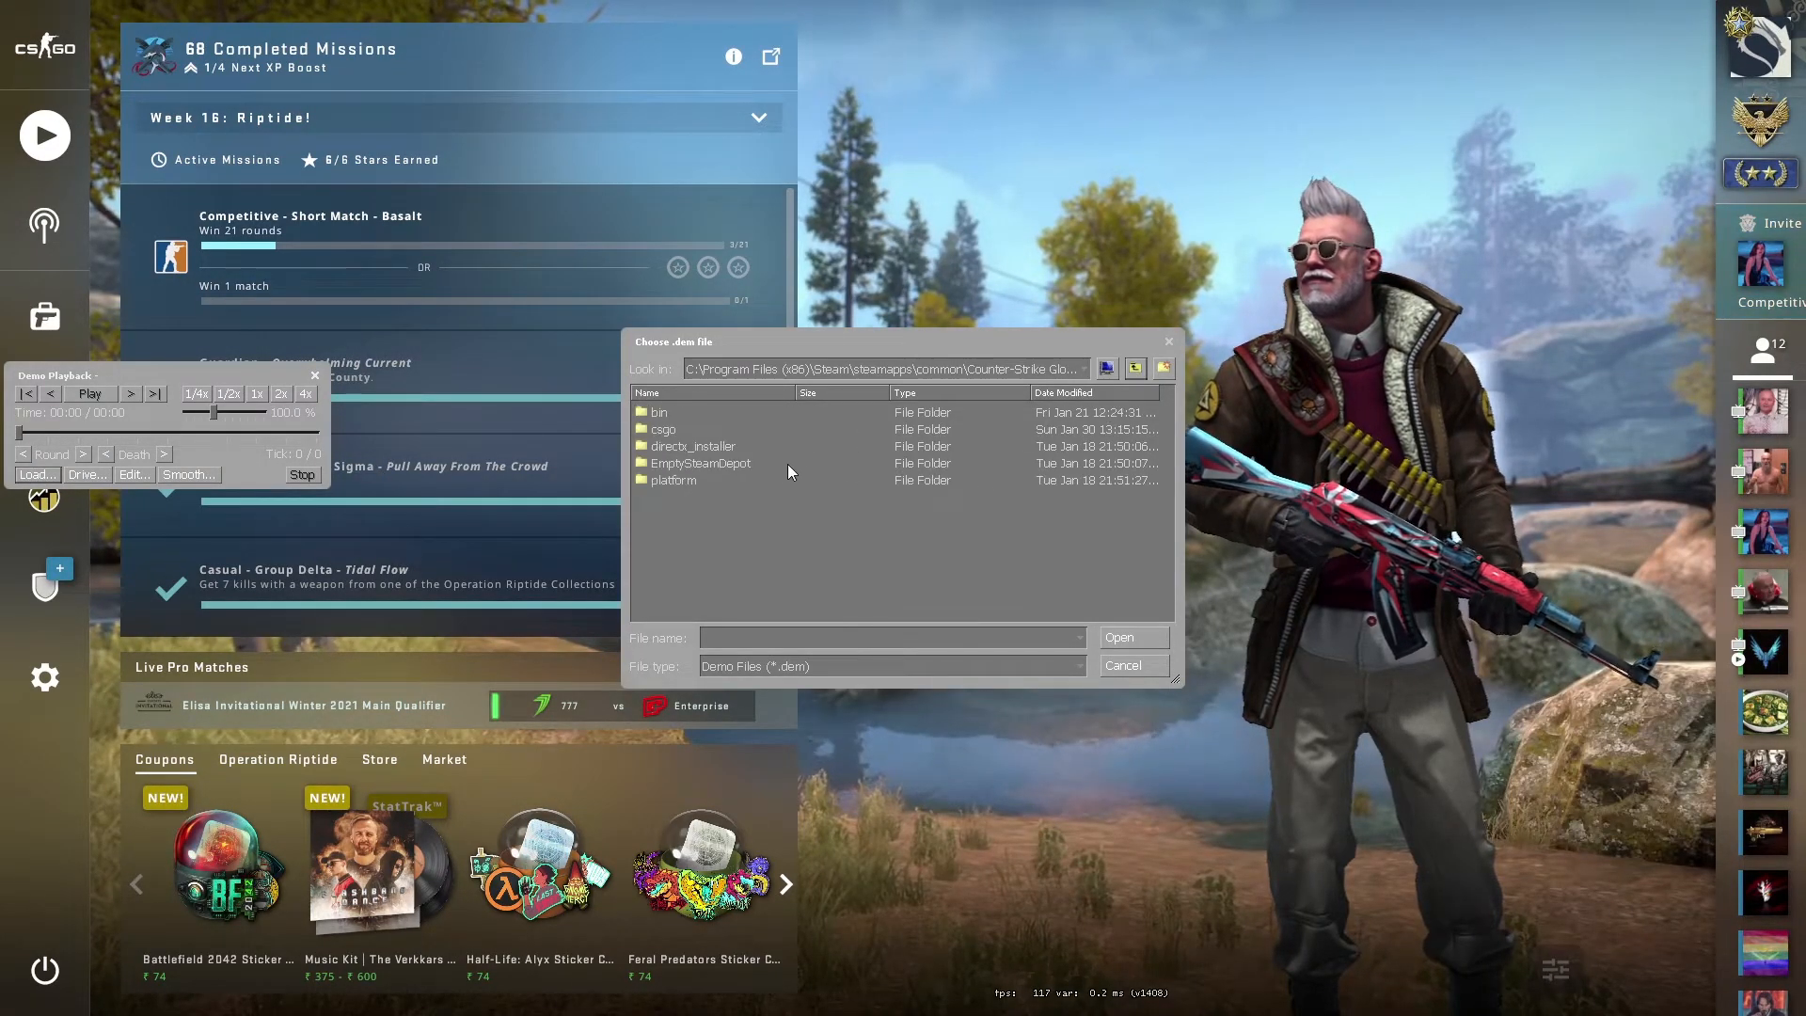
double_click(662, 429)
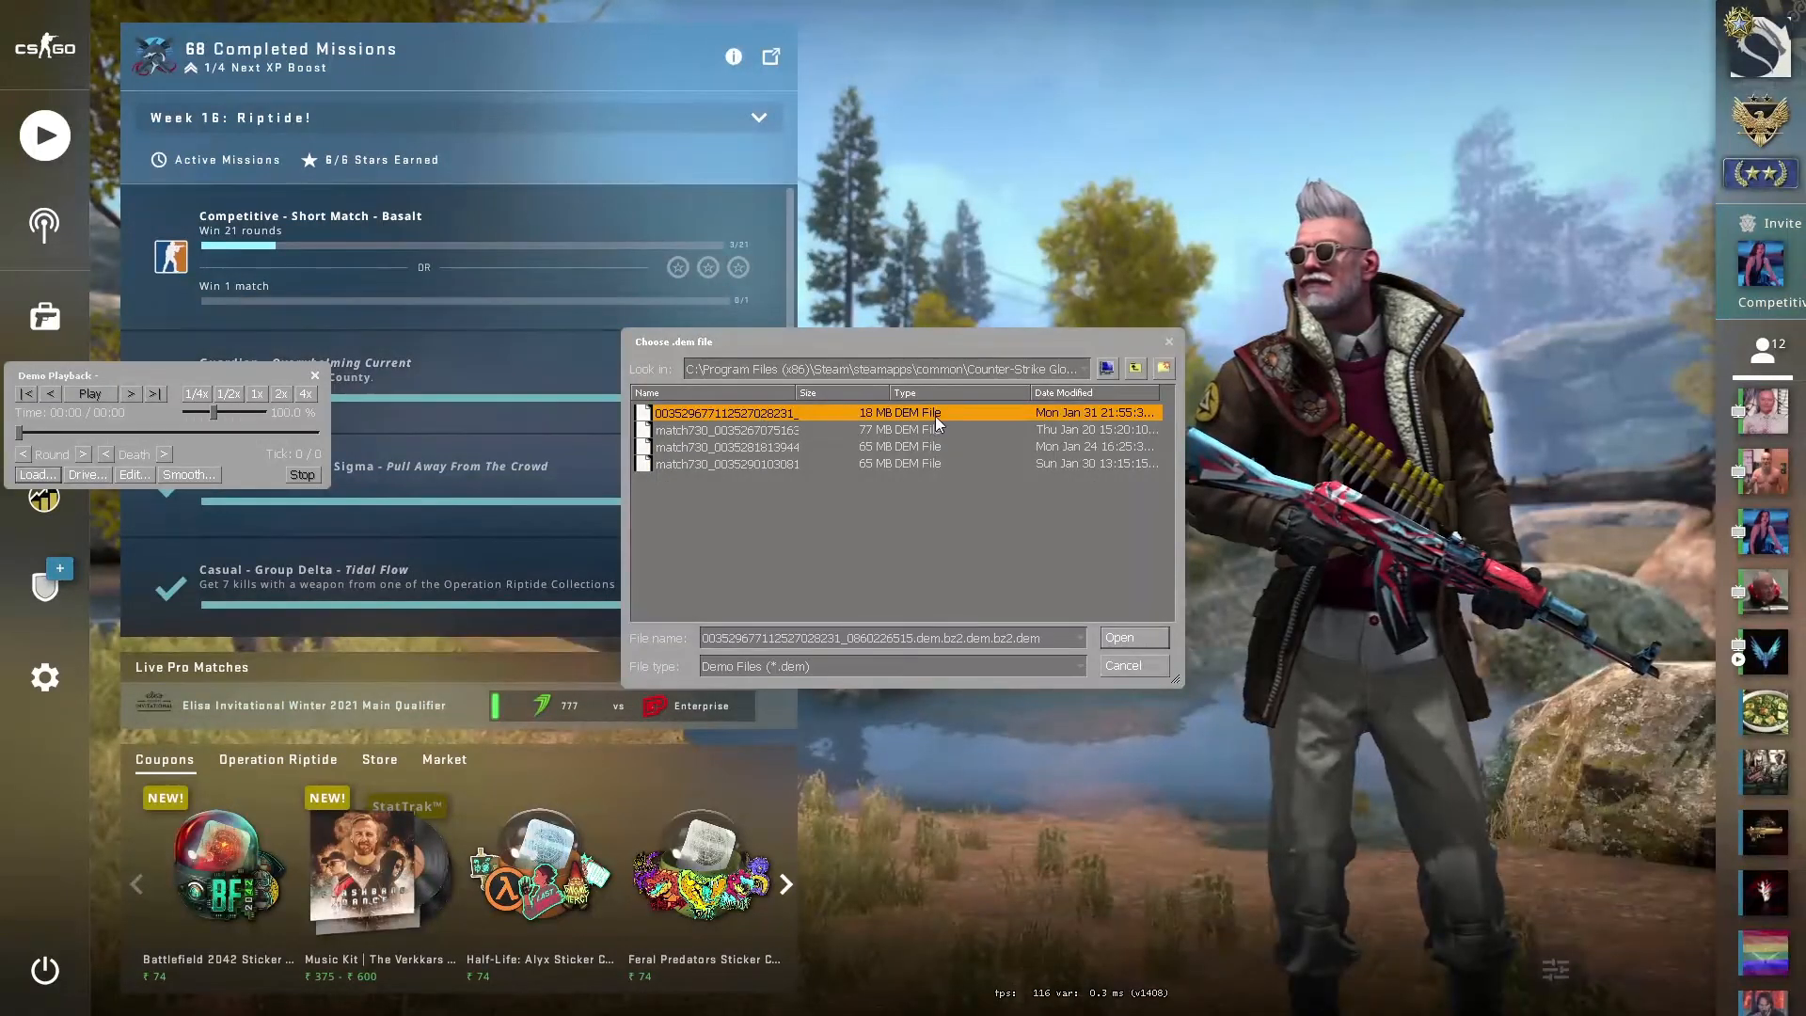
click(1132, 636)
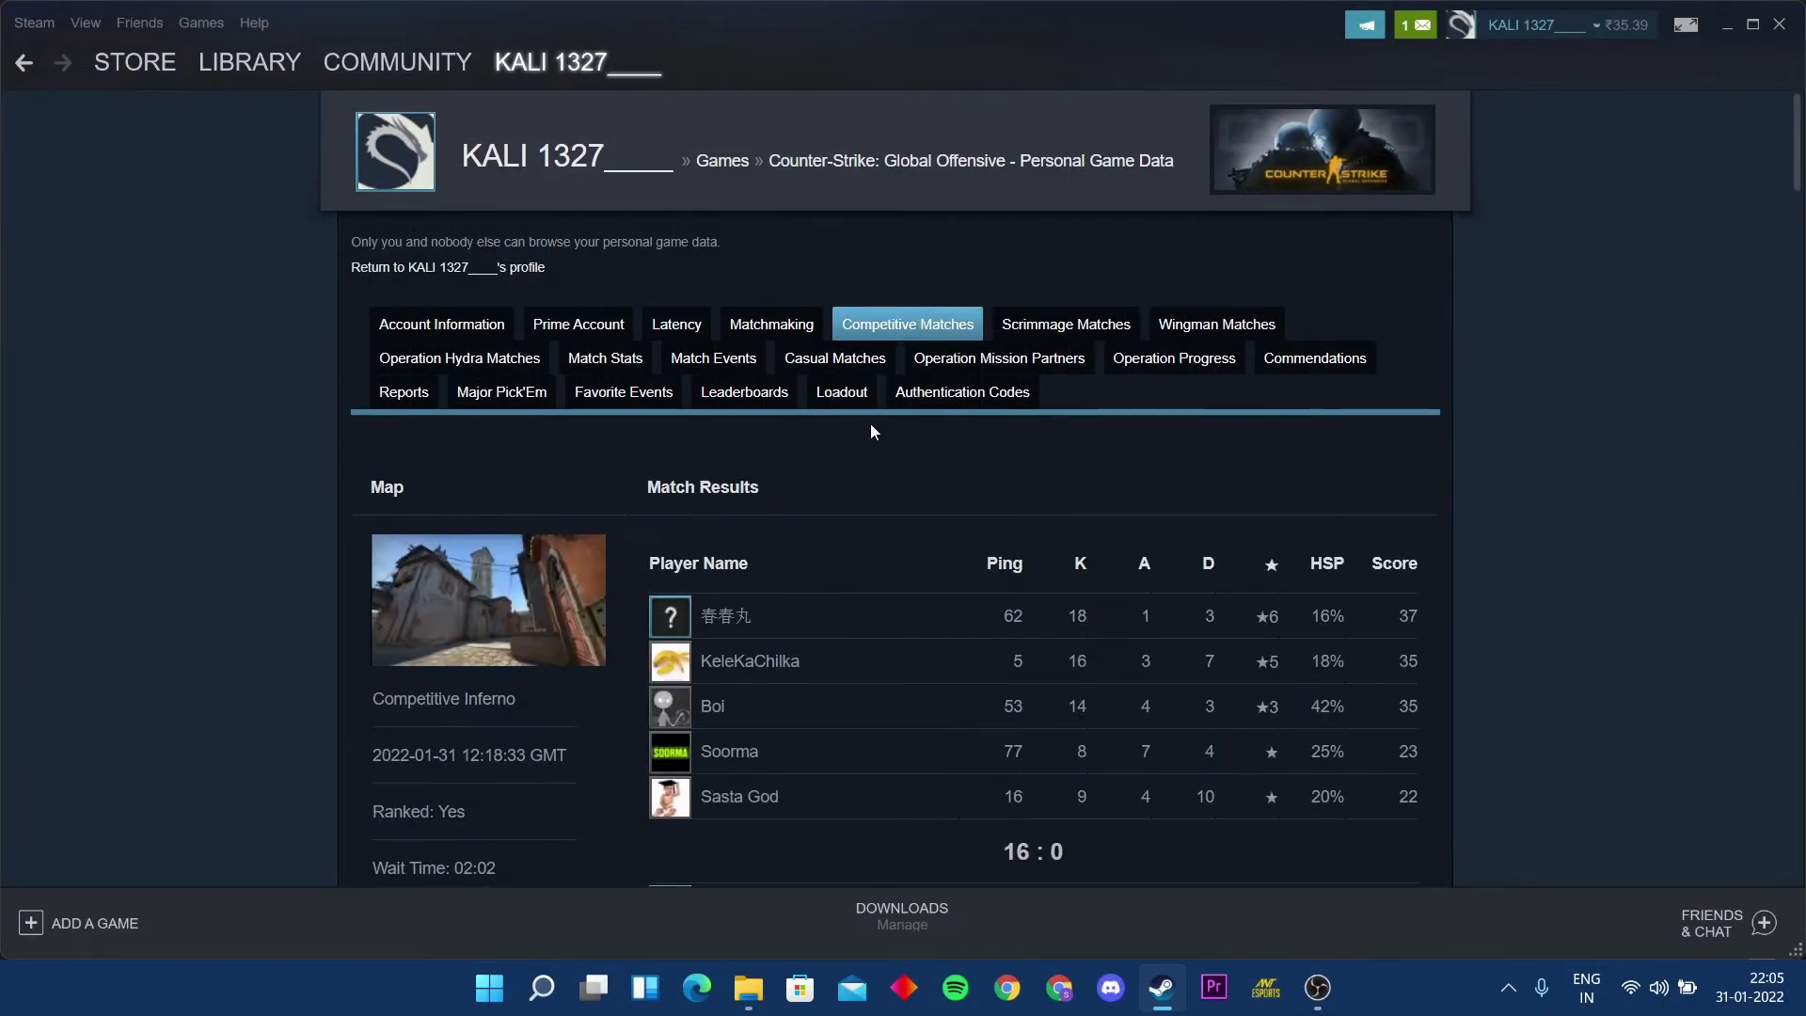
Return from the CS:GO personal game data page to the Steam profile
scroll(down, 3)
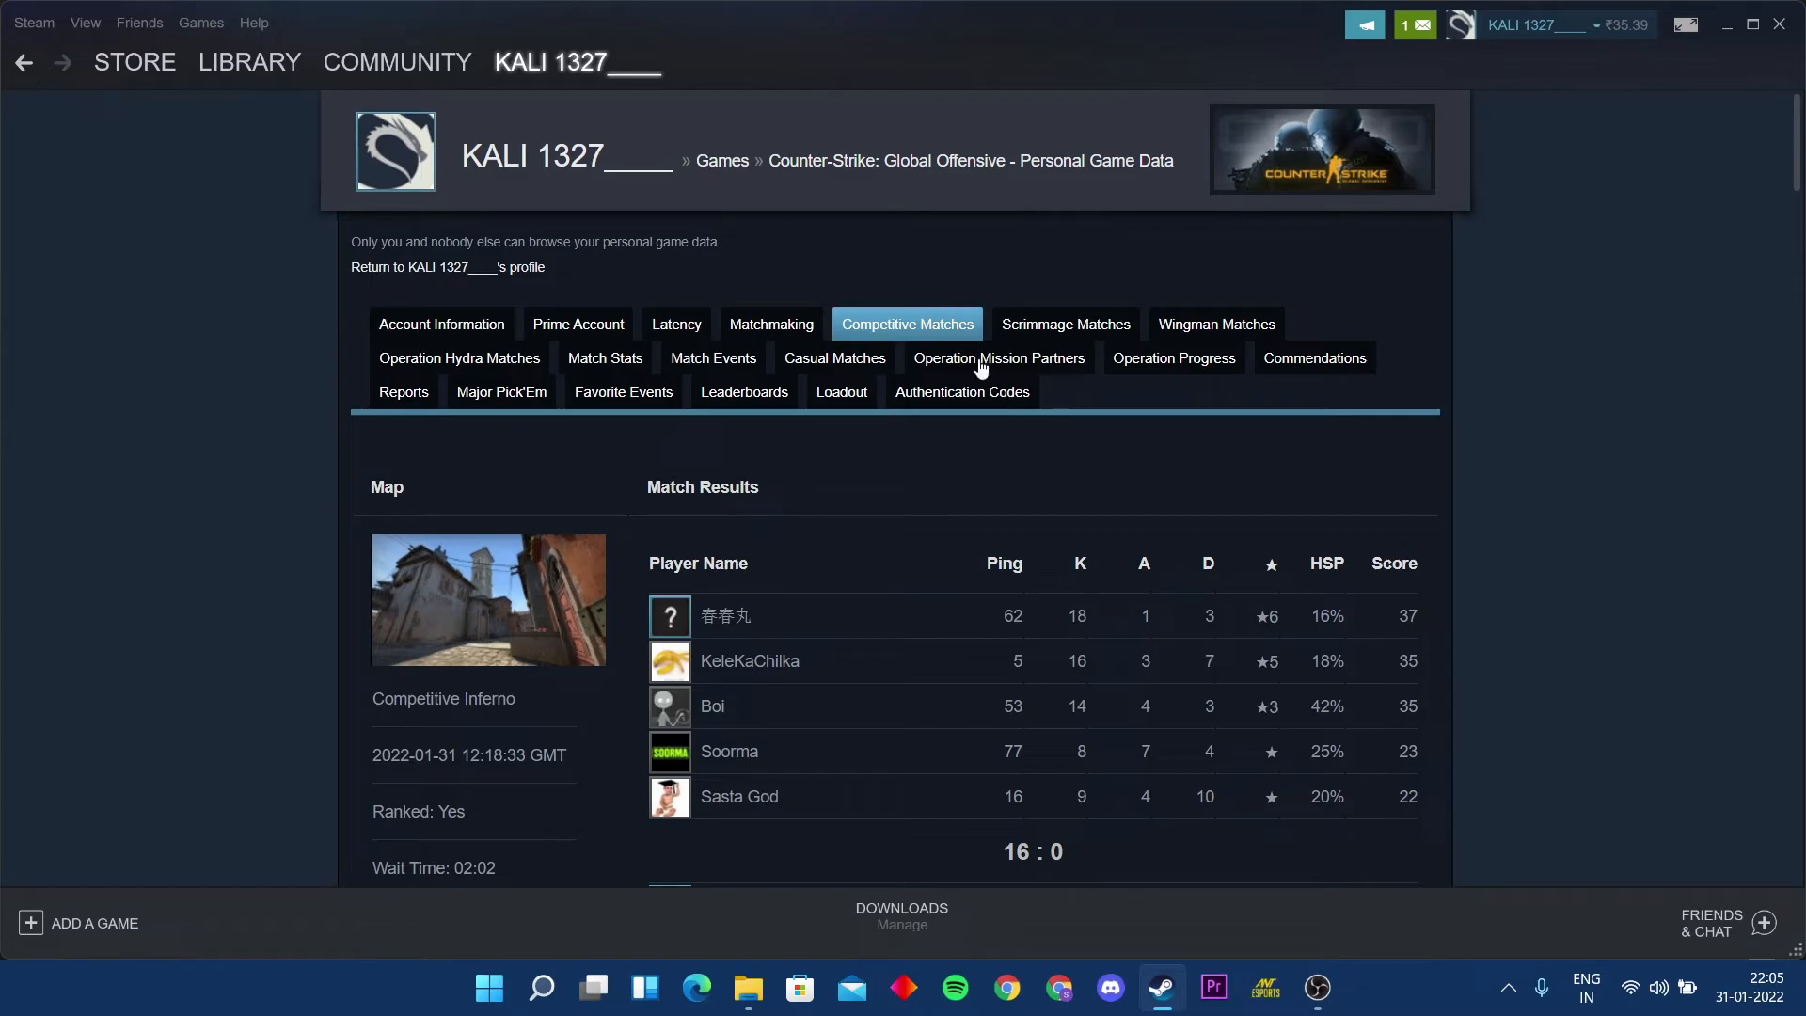
click(437, 267)
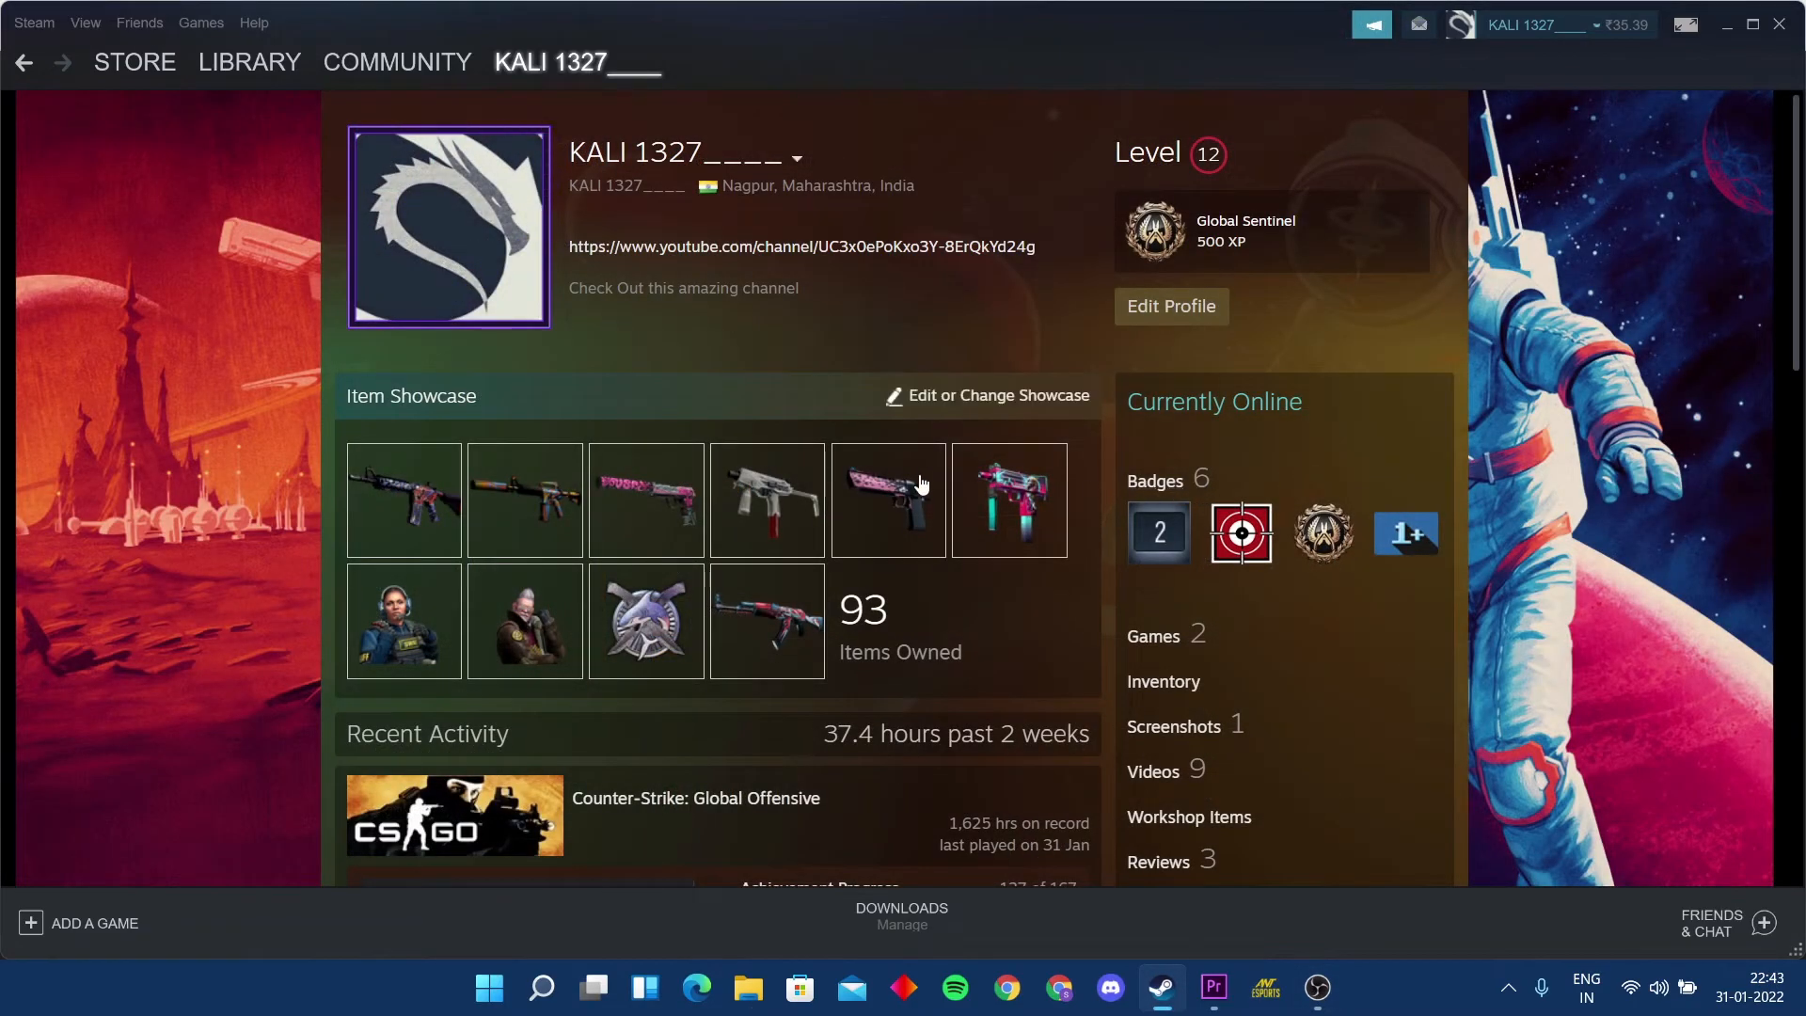
mouse_move(1455, 502)
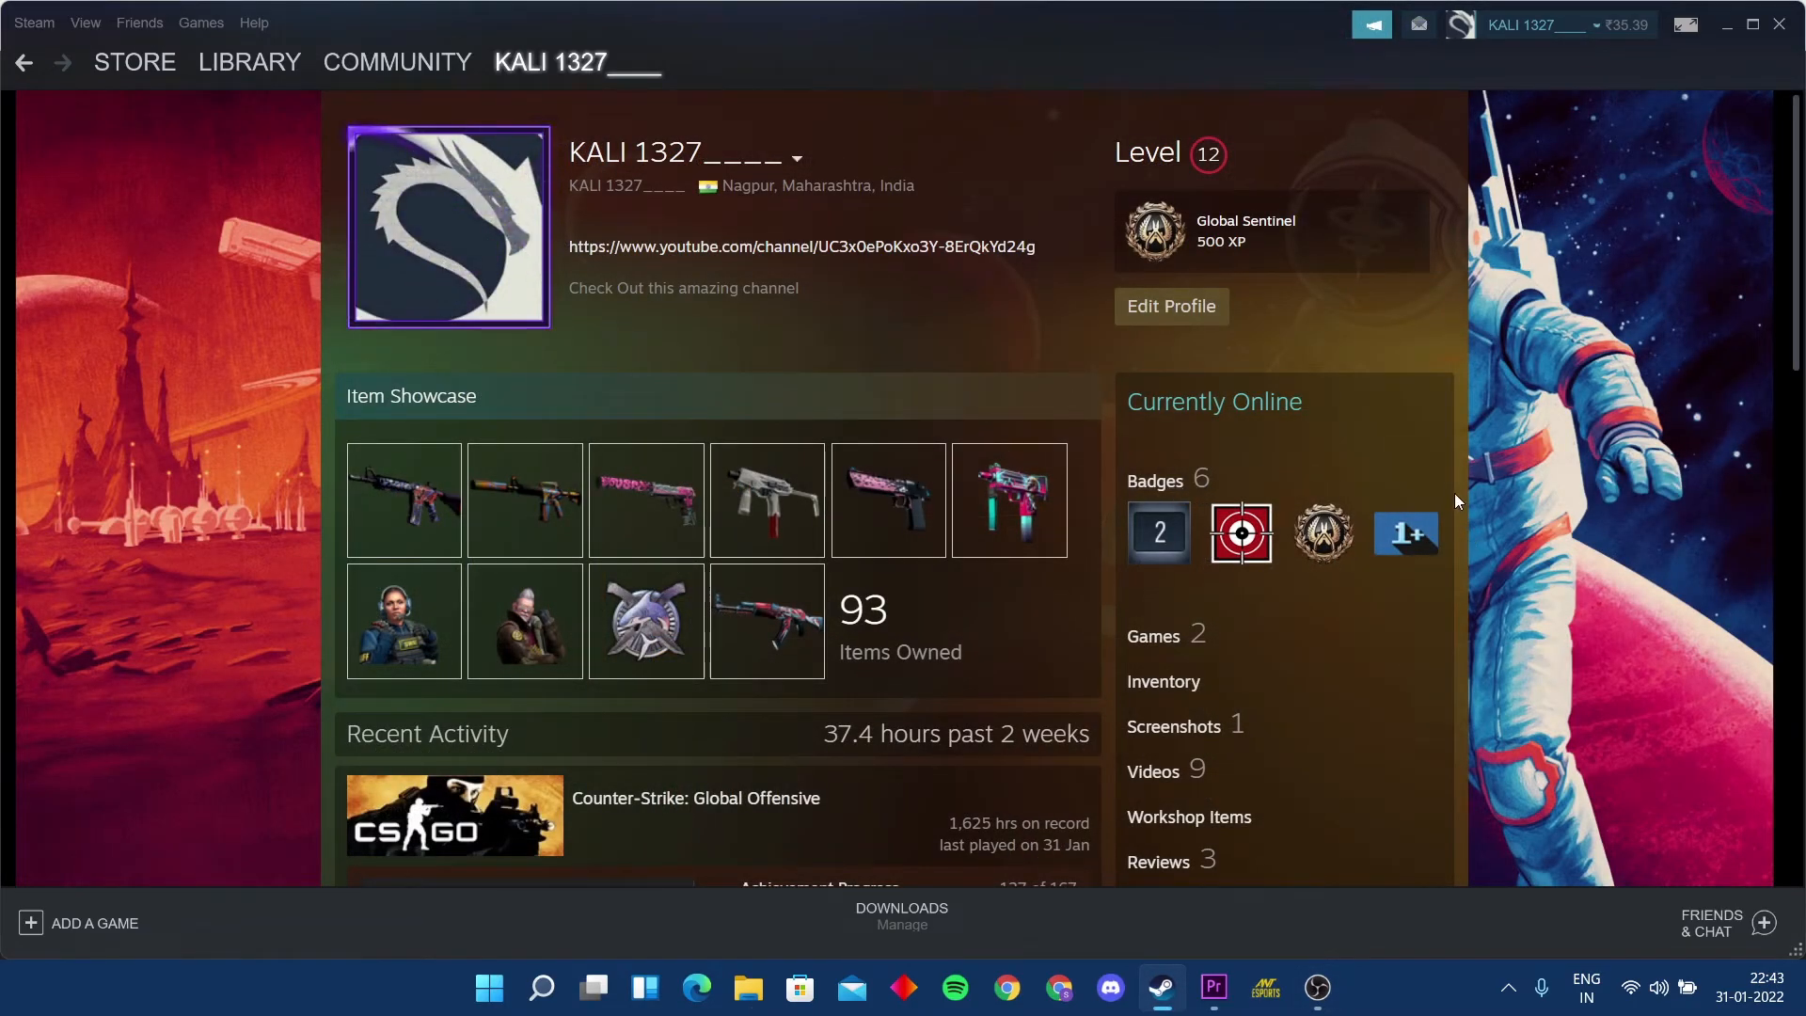